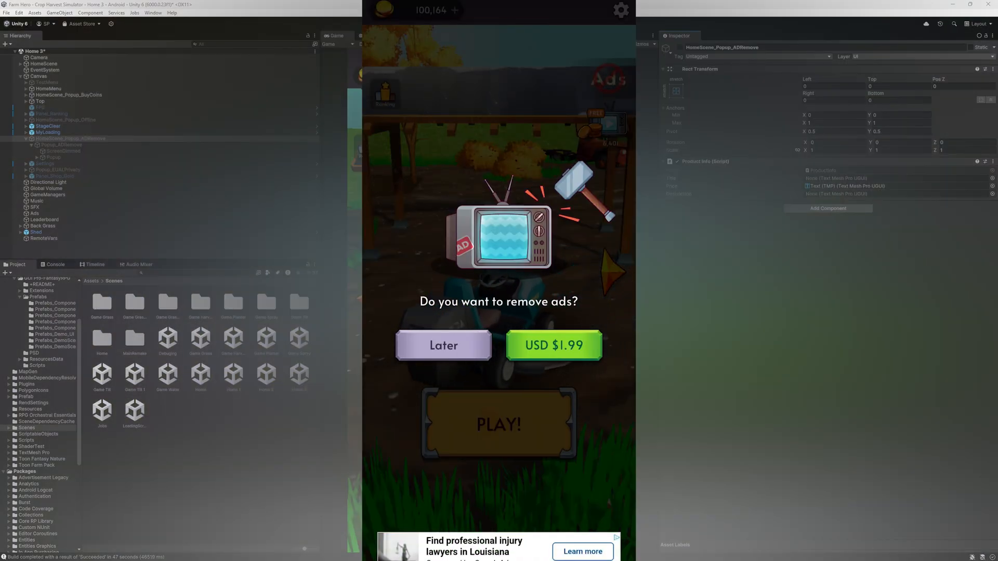
Step: Test-buy the No Ads + 50,000 Coin offer ($1.99) and the 100K Coins pack
click(553, 345)
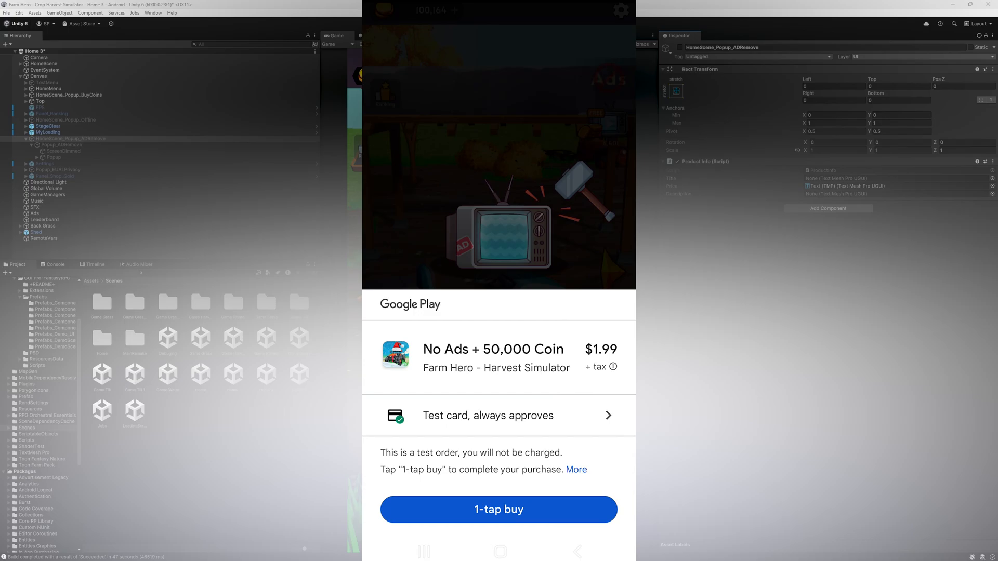
click(499, 510)
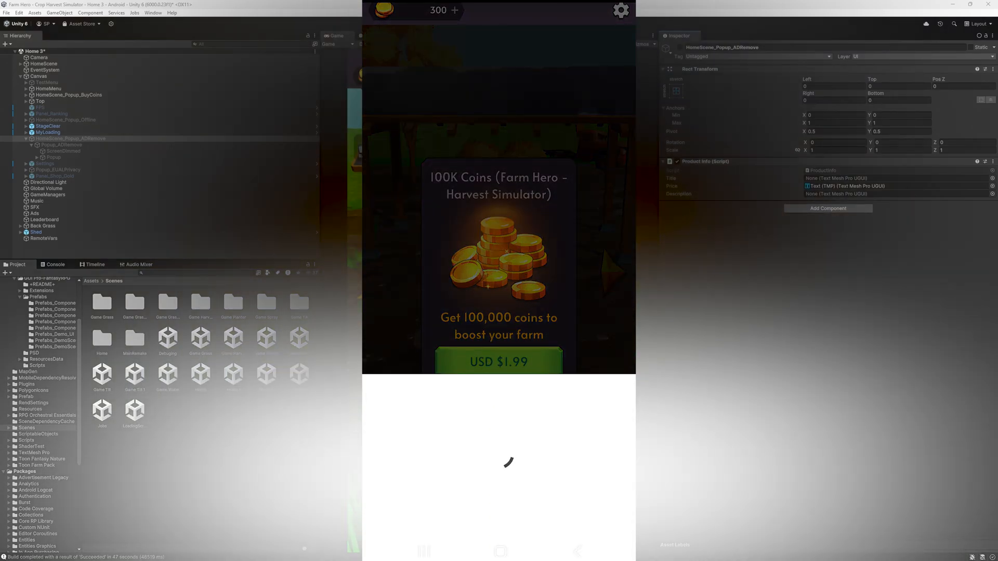
click(498, 361)
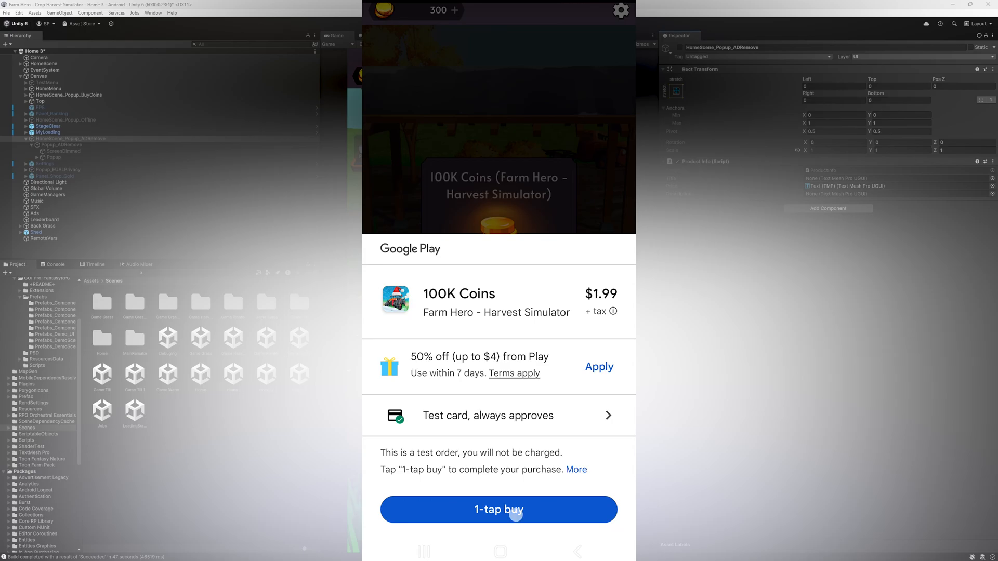
click(498, 510)
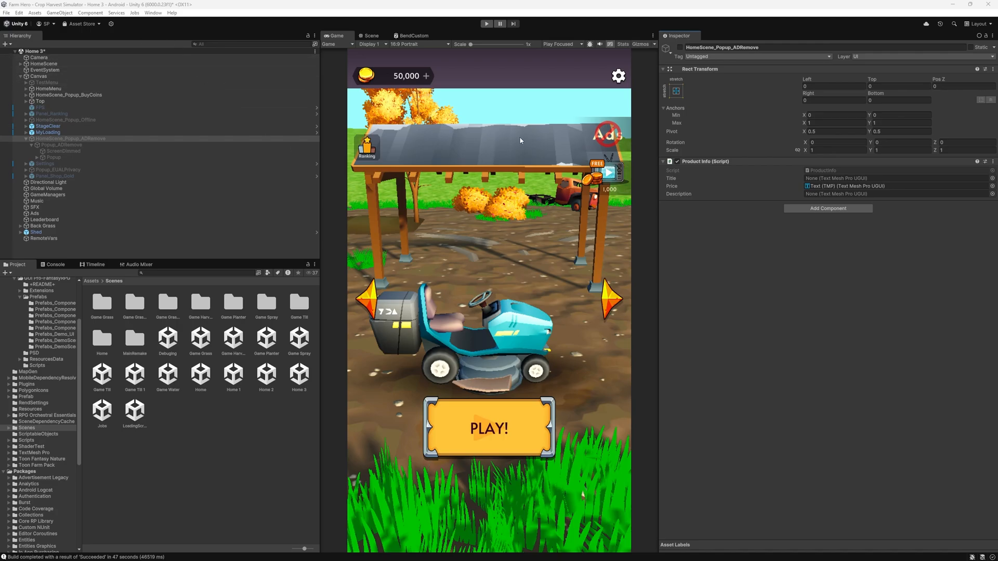
Step: Find In App Purchasing under Services in the Package Manager
click(152, 12)
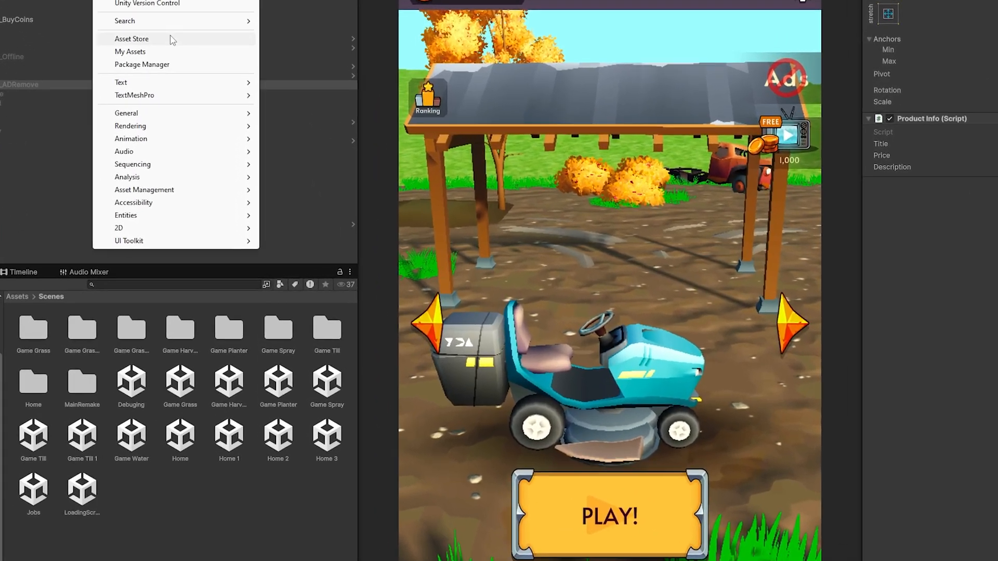
click(141, 65)
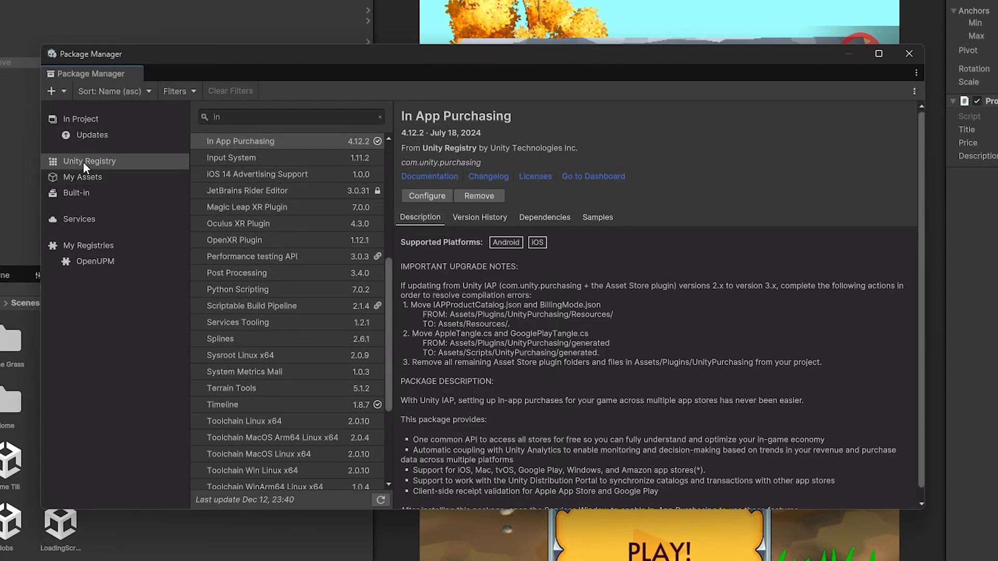
click(289, 116)
text( ap)
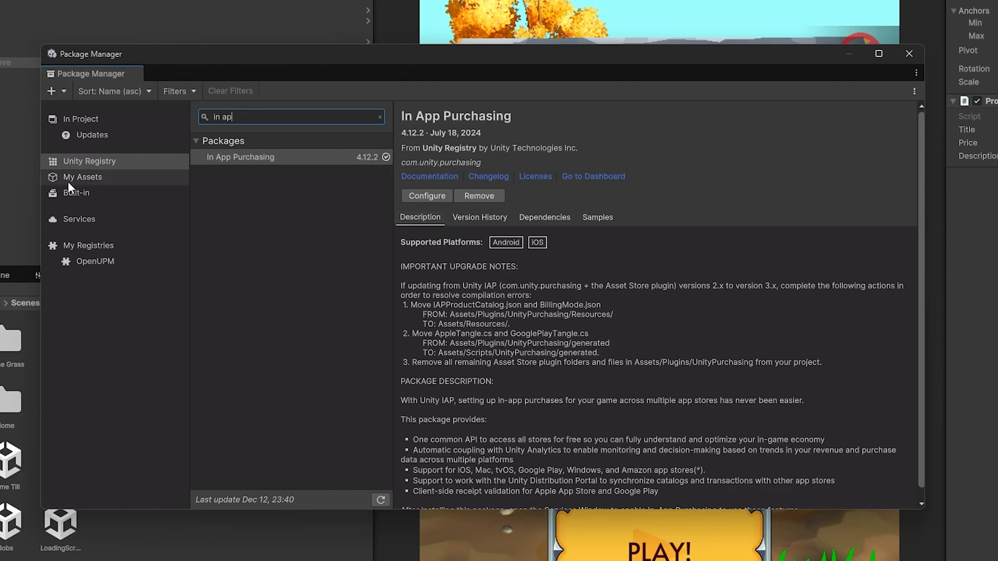
mouse_move(91, 231)
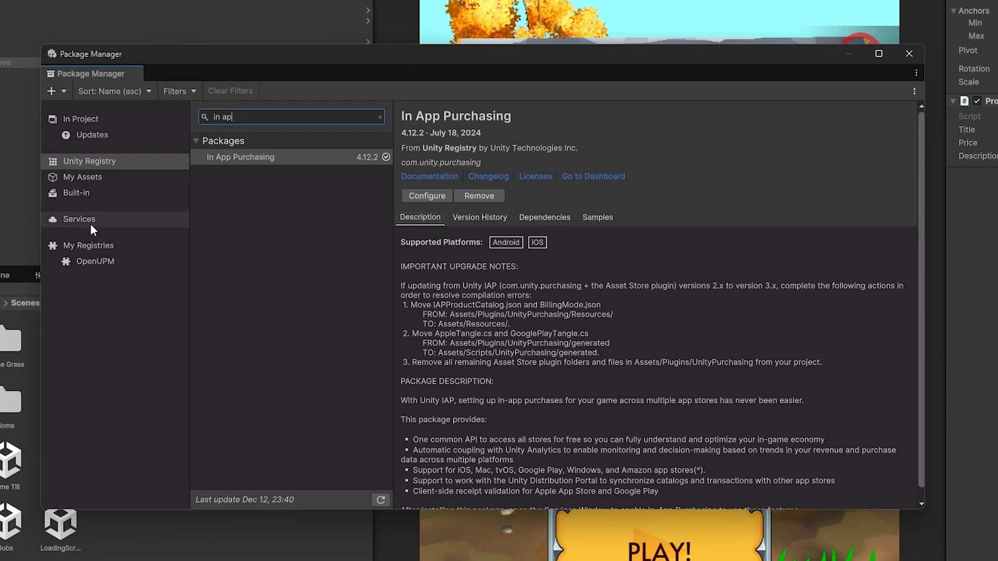
click(79, 219)
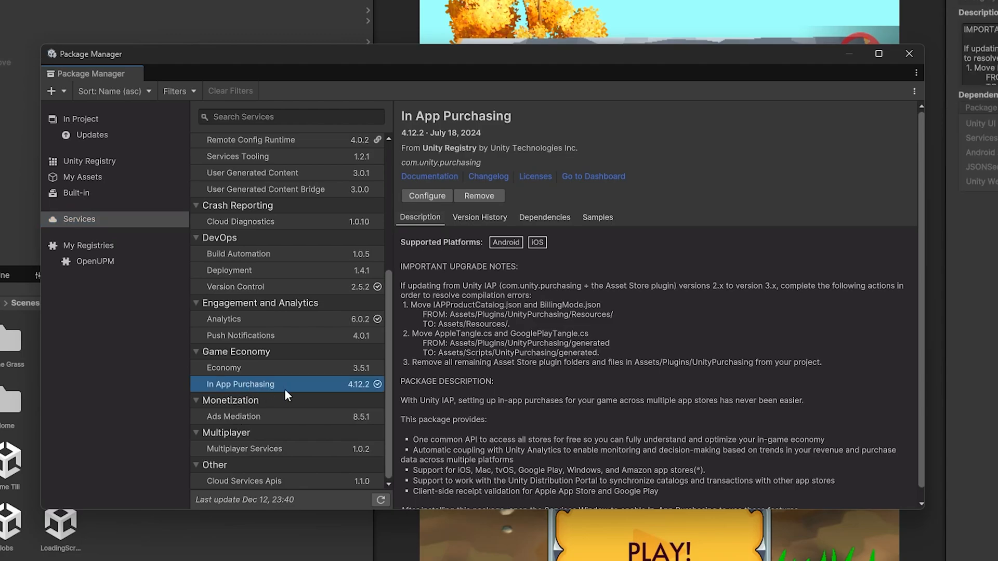
mouse_move(478, 195)
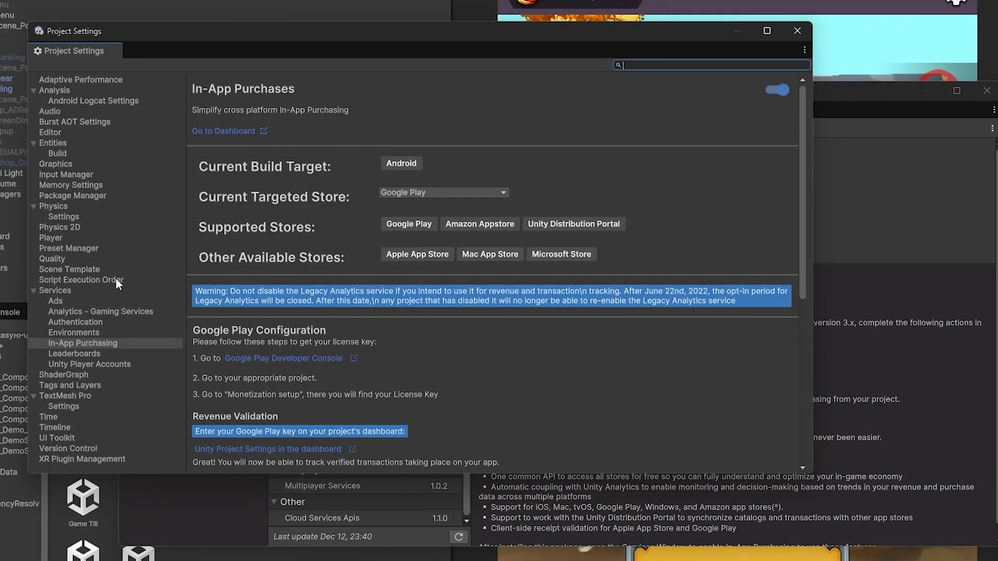
Step: Check the Services and In-App Purchasing settings (Android targets Google Play), then close Project Settings
click(56, 290)
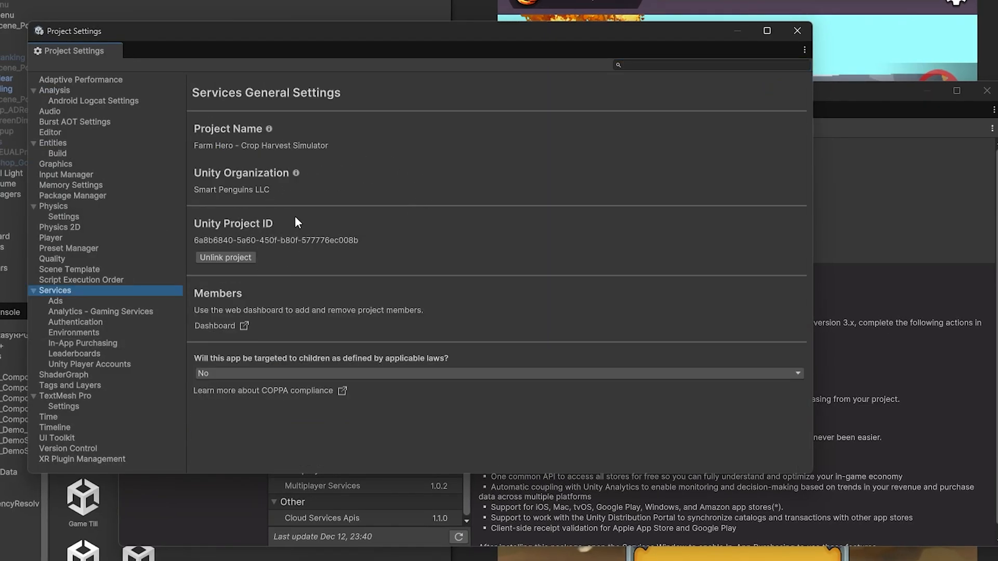
mouse_move(140, 324)
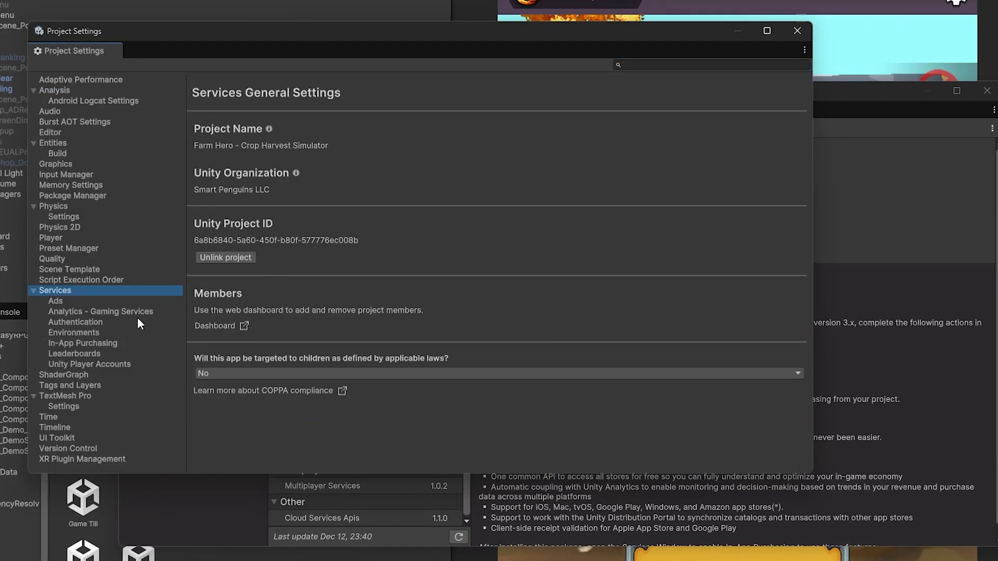
click(82, 343)
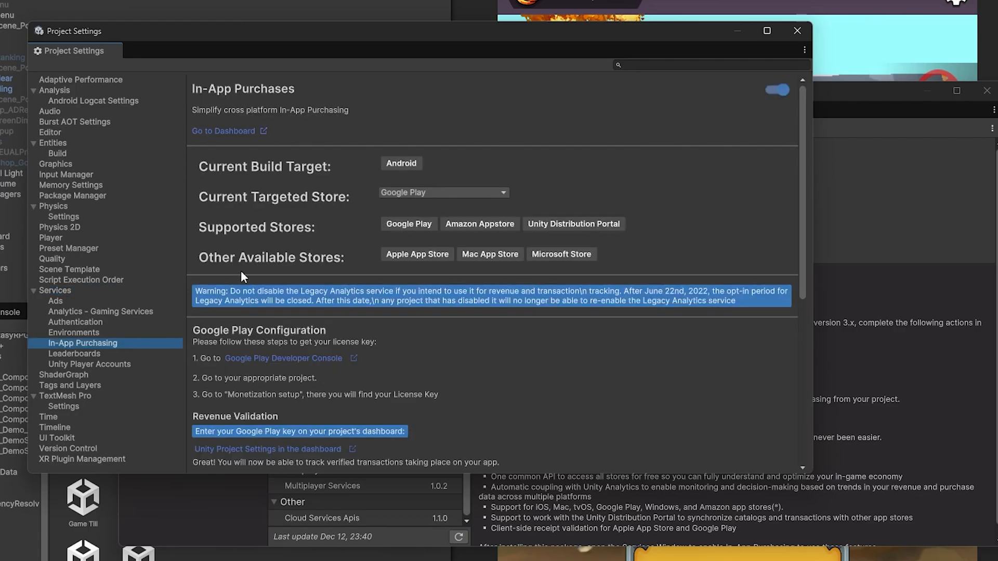
mouse_move(777, 97)
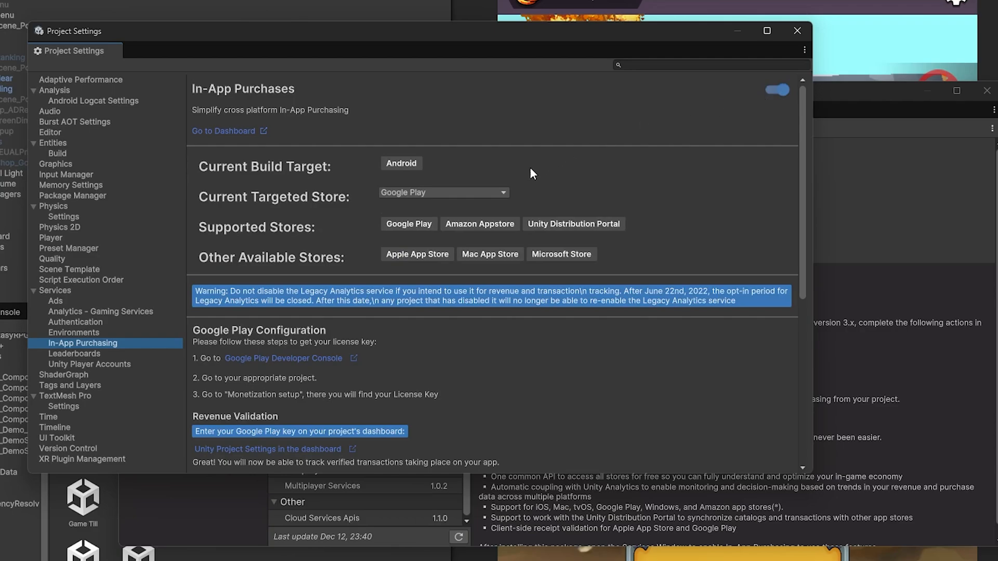
mouse_move(331, 214)
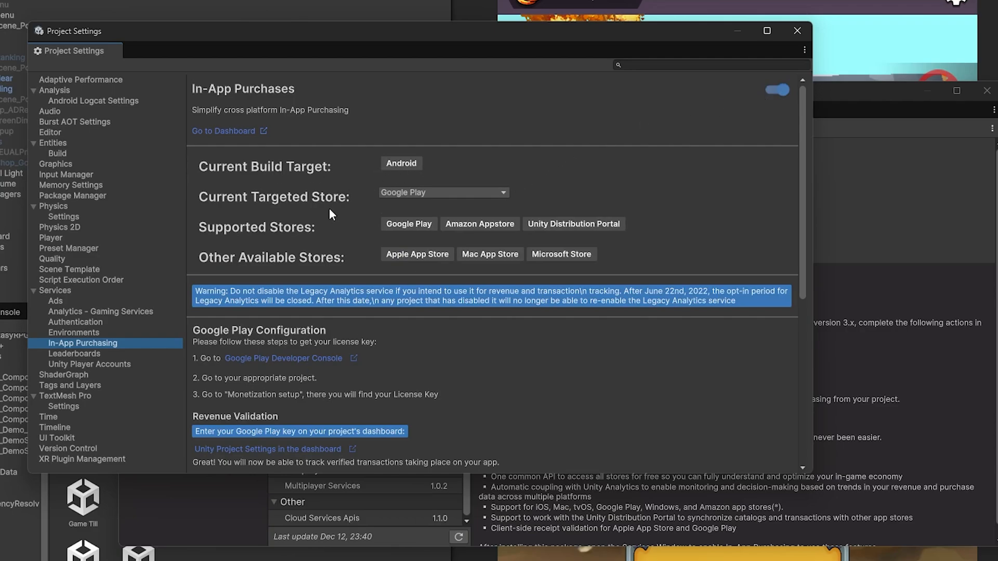
mouse_move(301, 372)
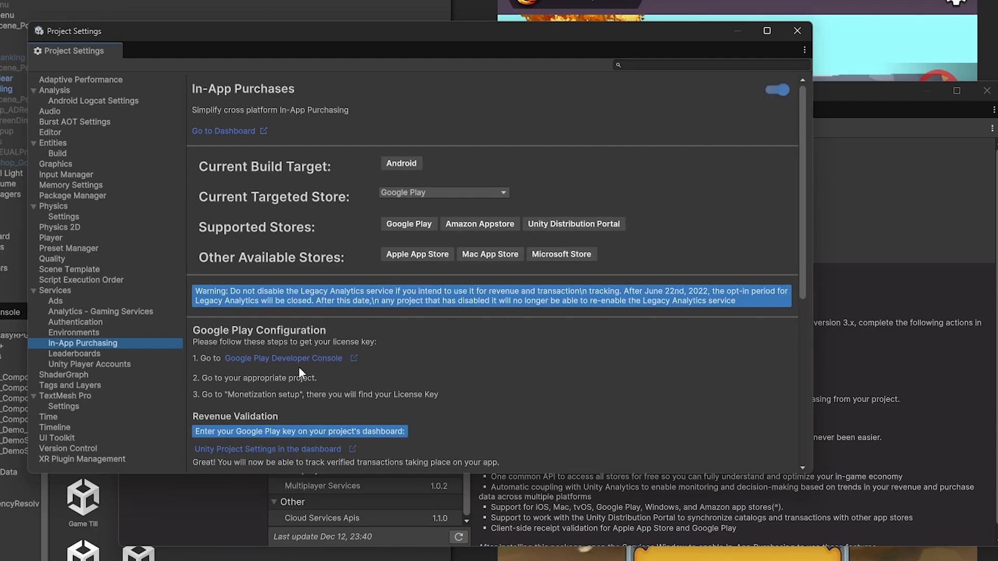
mouse_move(324, 364)
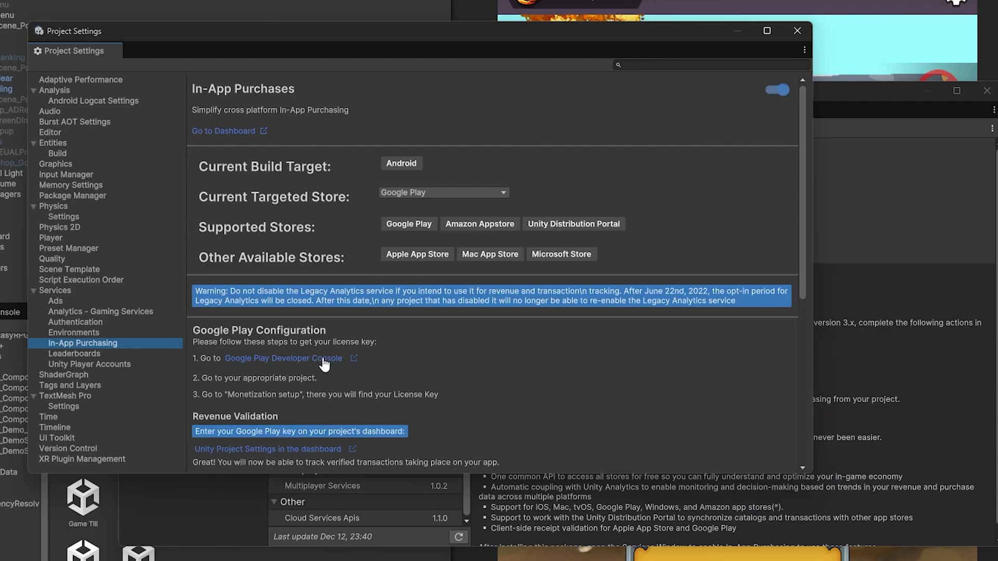
mouse_move(241, 386)
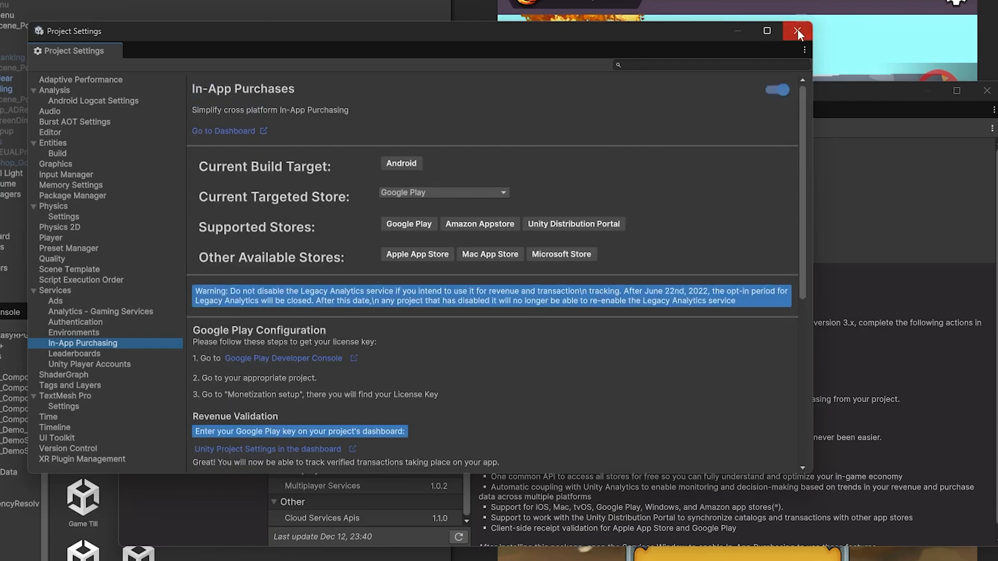
click(797, 31)
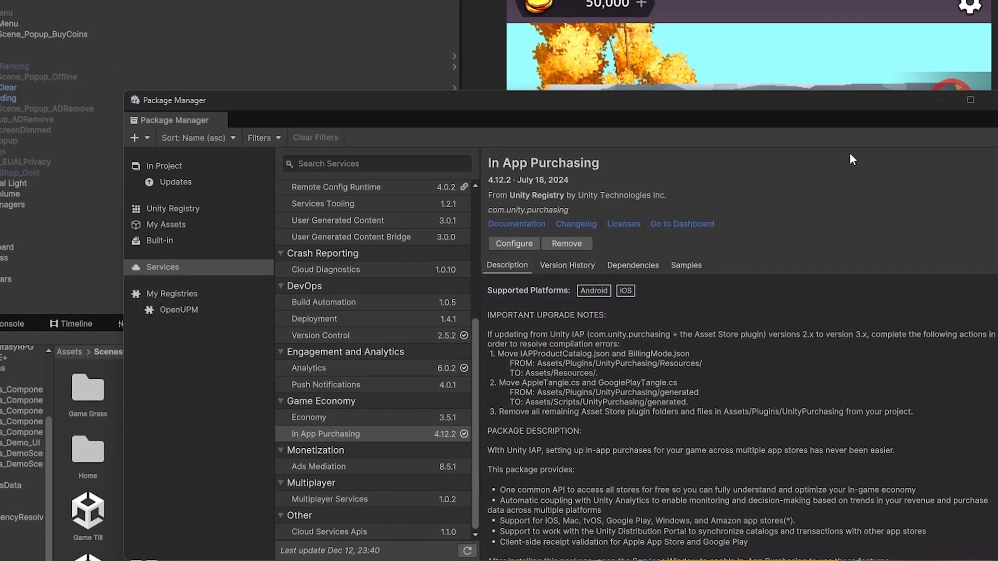
Step: Close Package Manager and open the IAP Catalog to check the coin100k and noads50k products
click(204, 26)
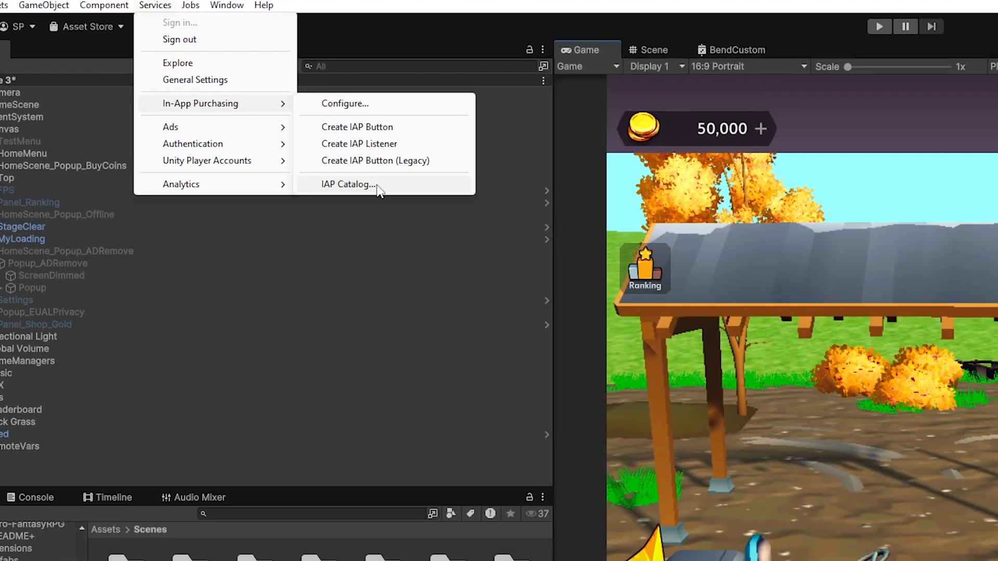
click(348, 184)
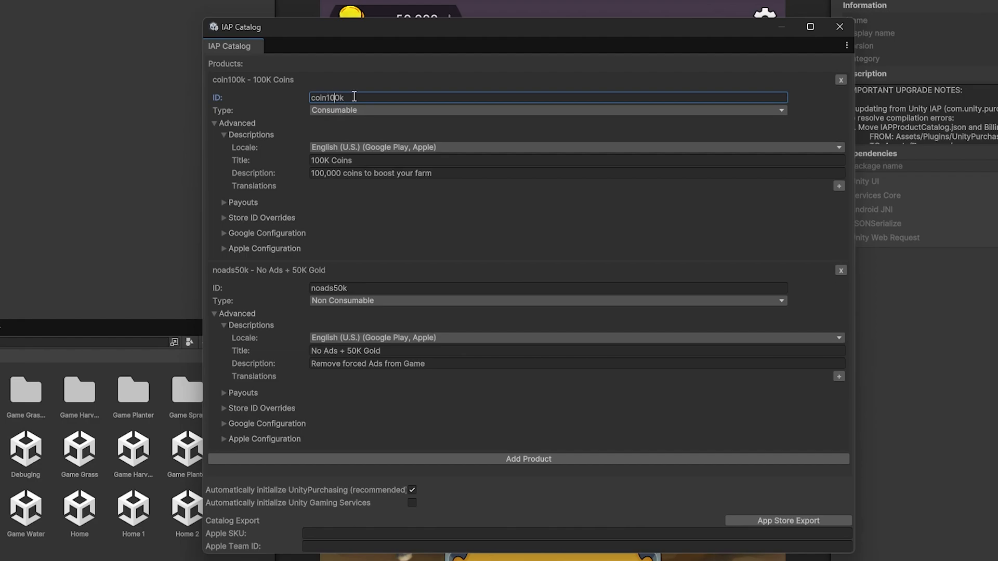
mouse_move(423, 140)
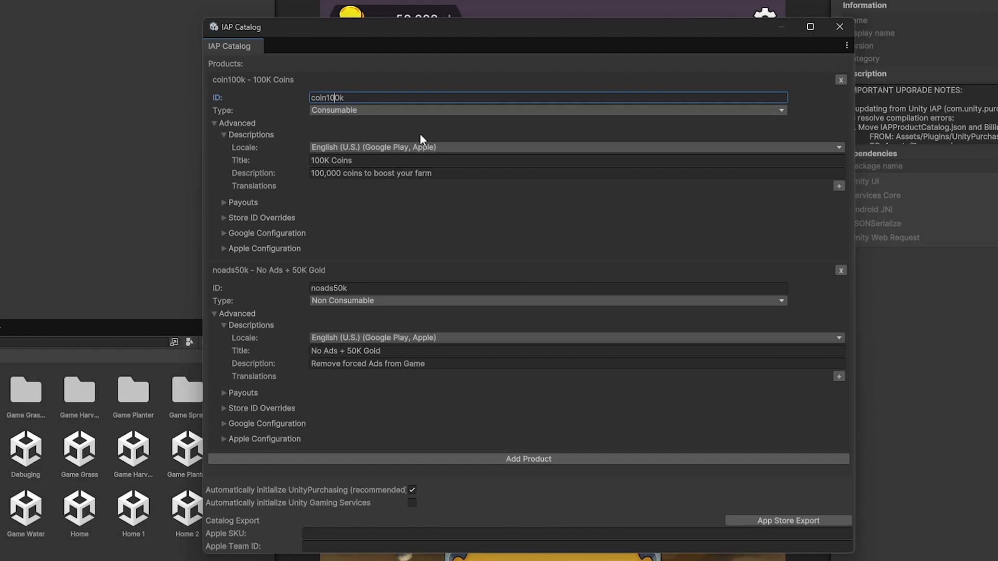
mouse_move(402, 123)
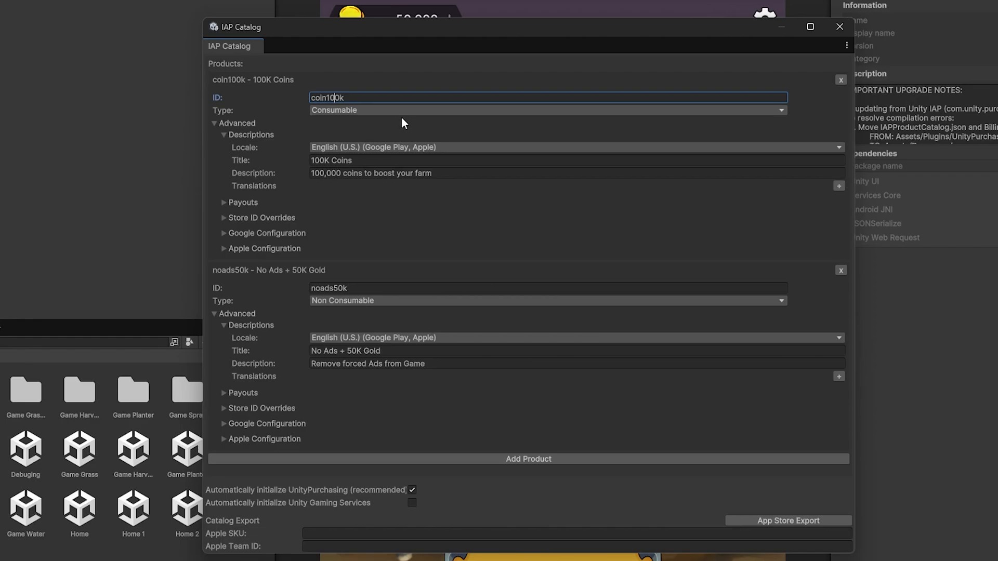
mouse_move(383, 256)
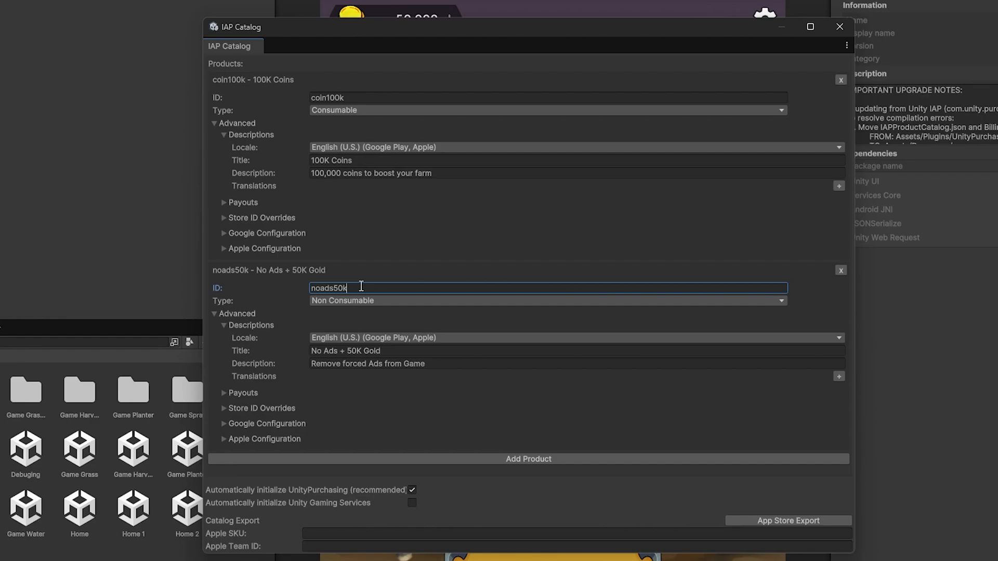
mouse_move(337, 310)
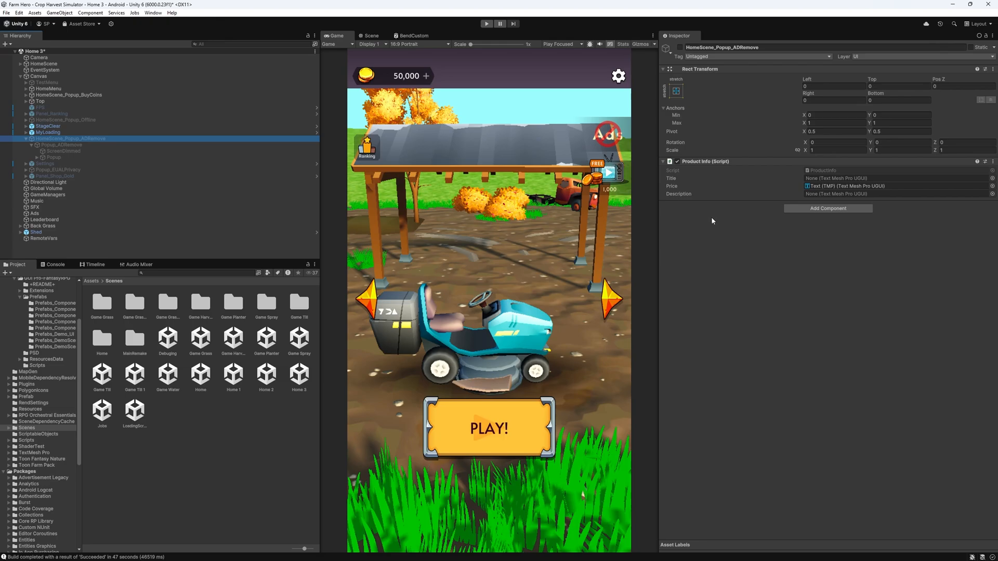
mouse_move(486, 190)
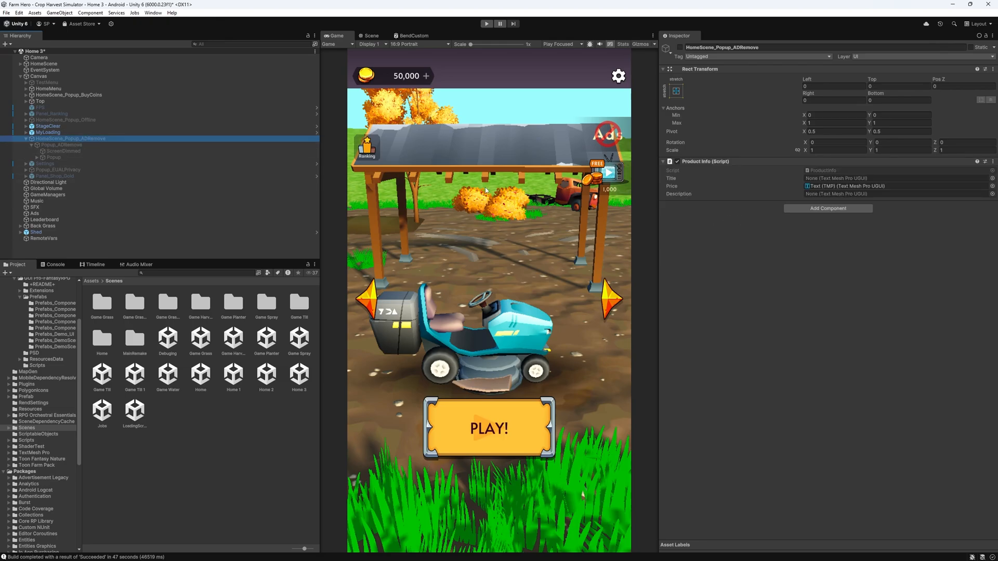
click(607, 136)
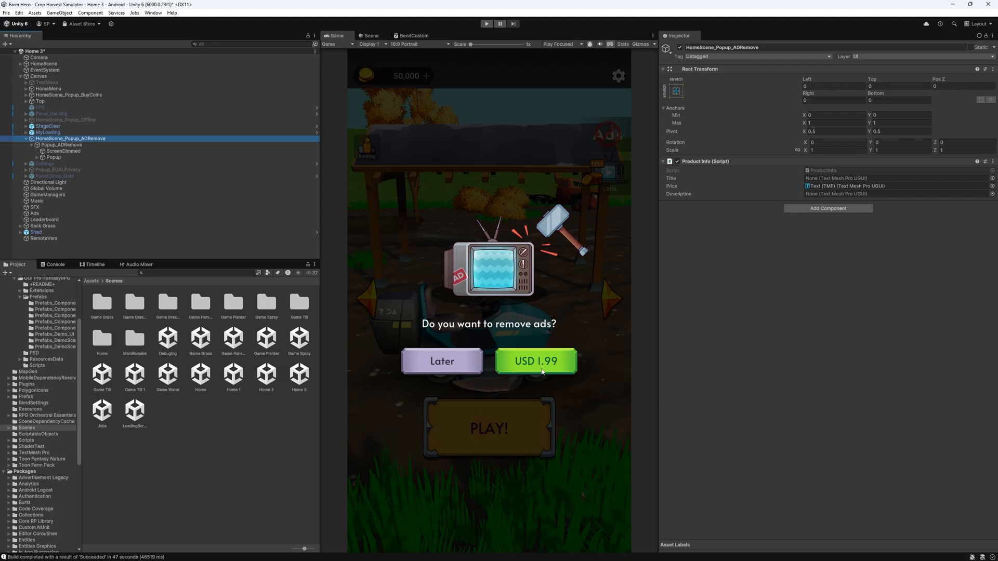
mouse_move(425, 311)
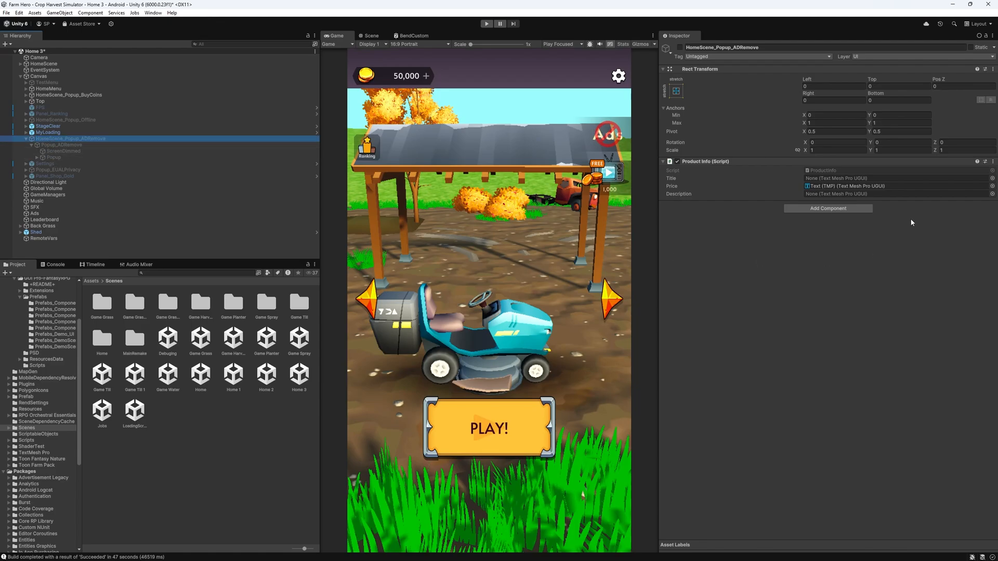
Step: Add an IAP Button to the remove-ads popup for product noads50k, with button type Purchase
click(828, 208)
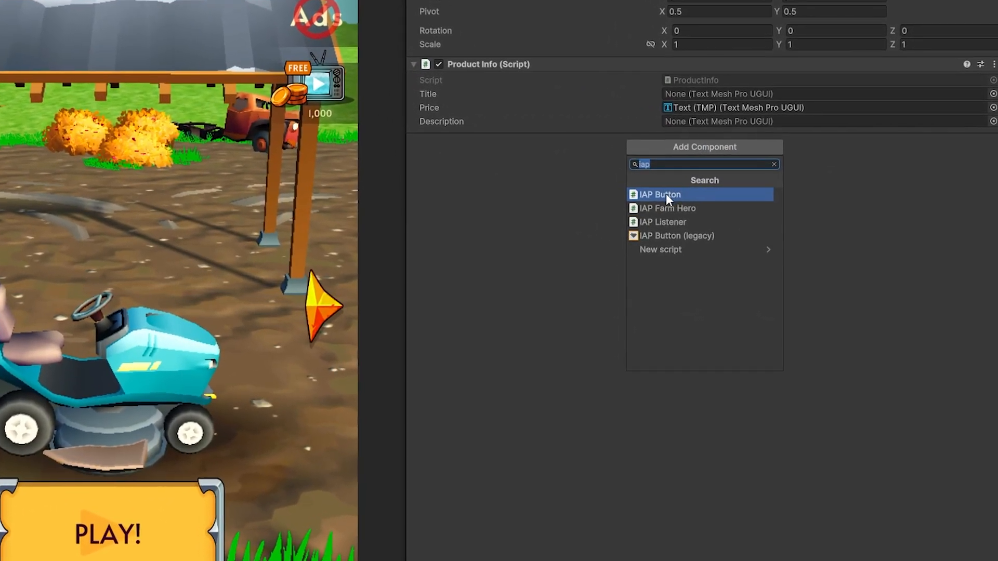
click(660, 194)
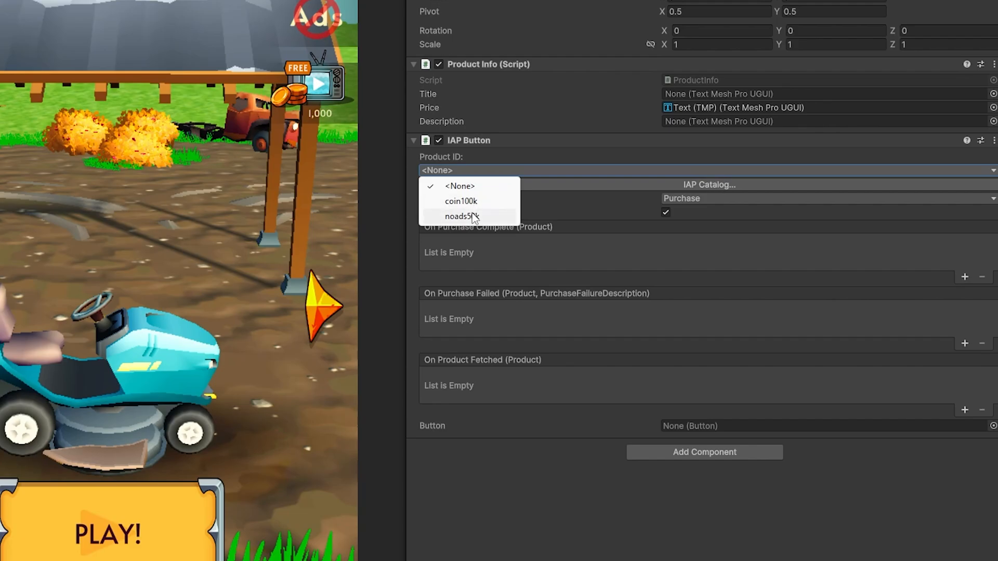
click(460, 216)
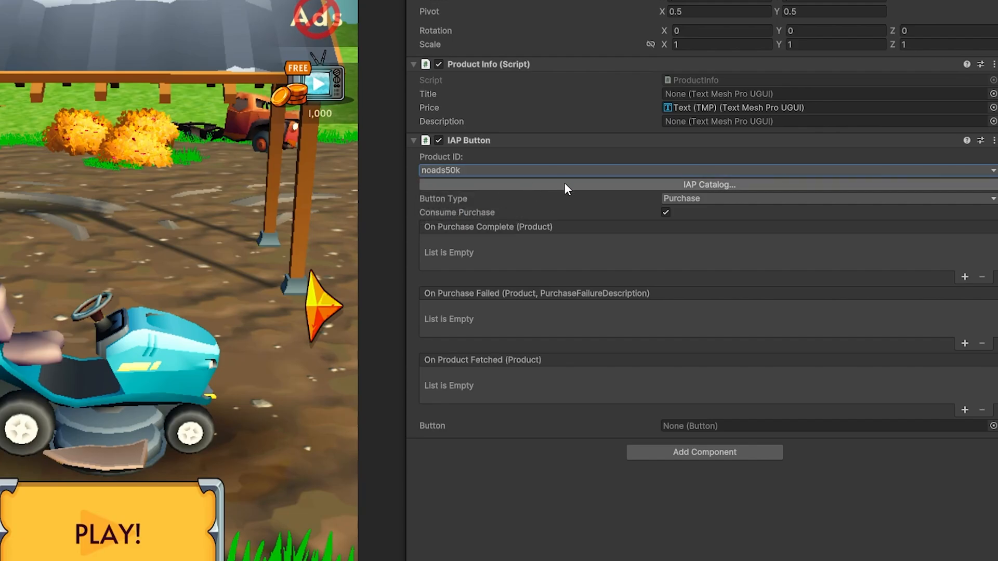
mouse_move(728, 213)
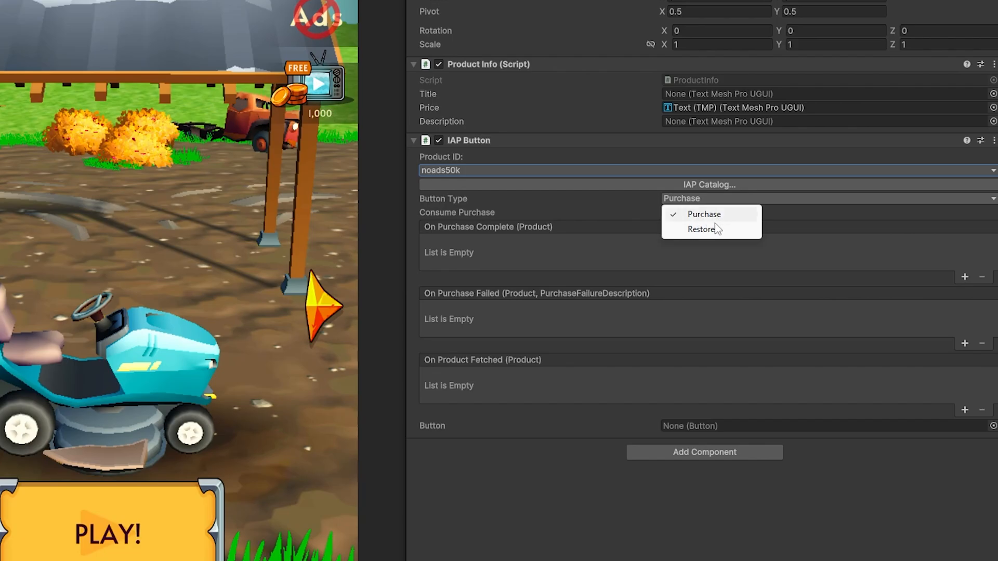
mouse_move(703, 237)
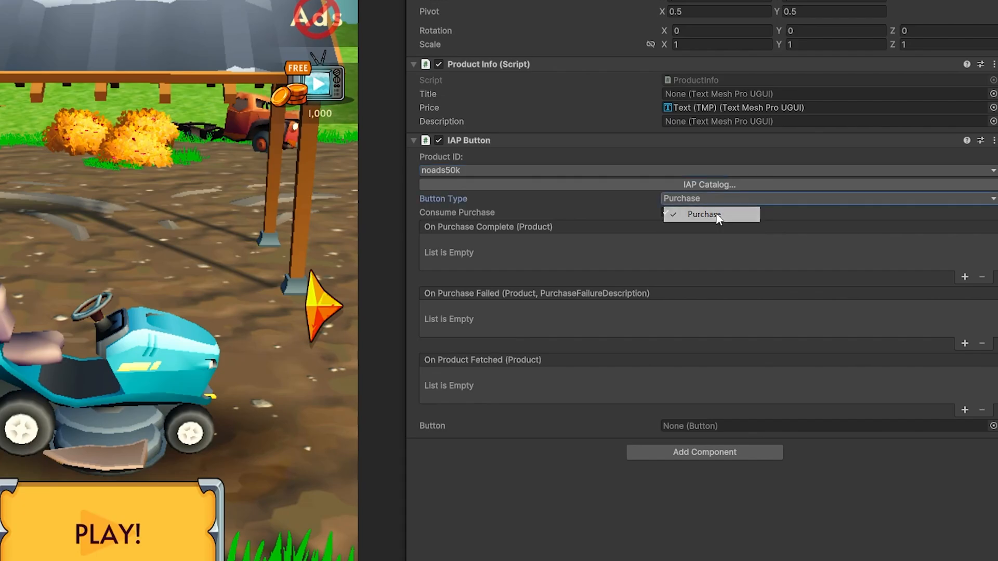
click(704, 215)
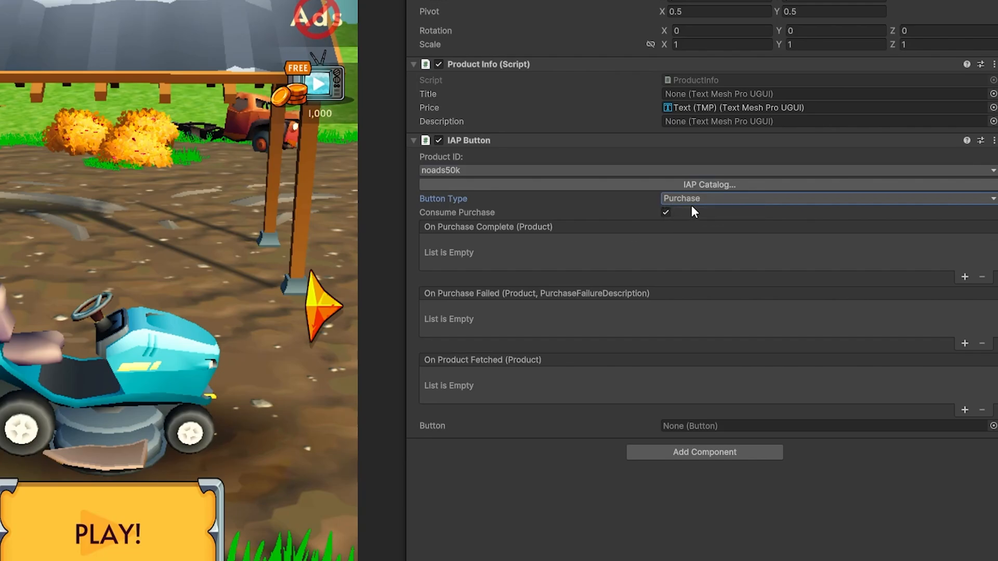
mouse_move(718, 216)
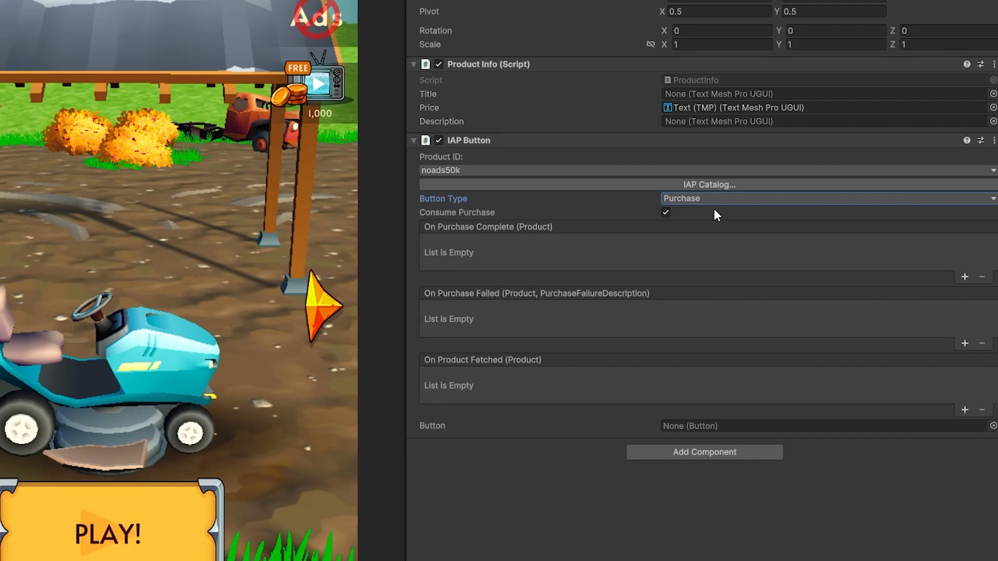
mouse_move(579, 261)
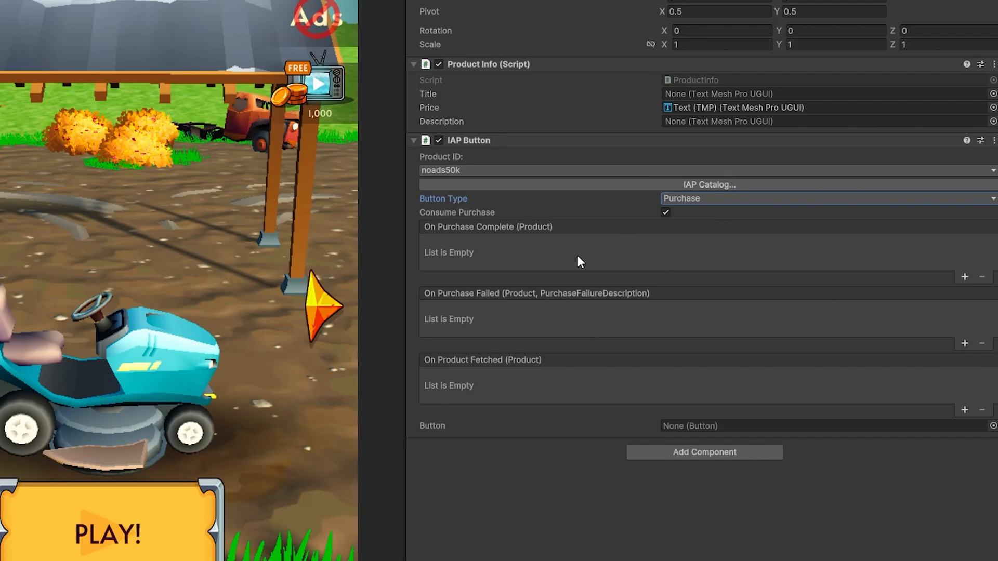
mouse_move(647, 289)
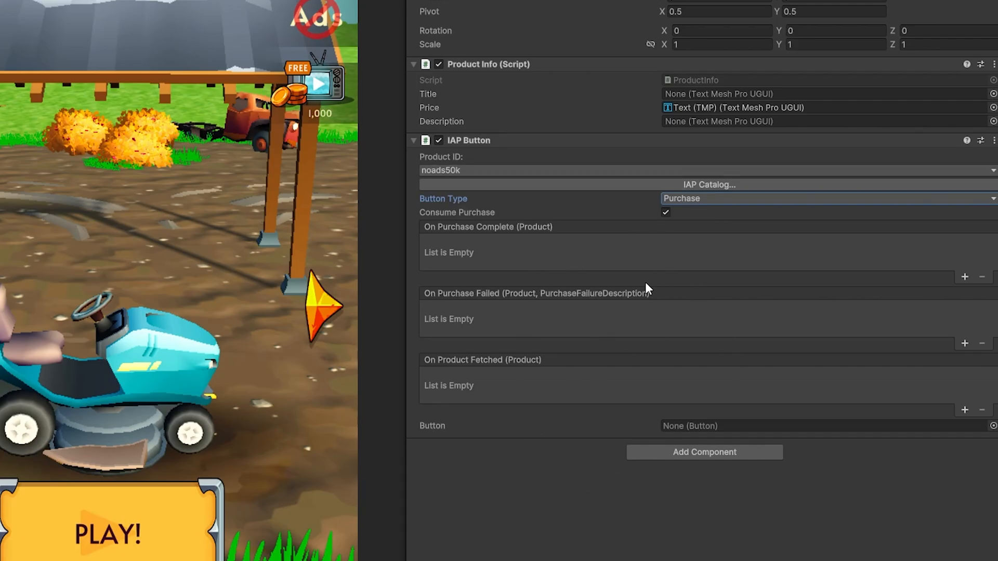
mouse_move(626, 354)
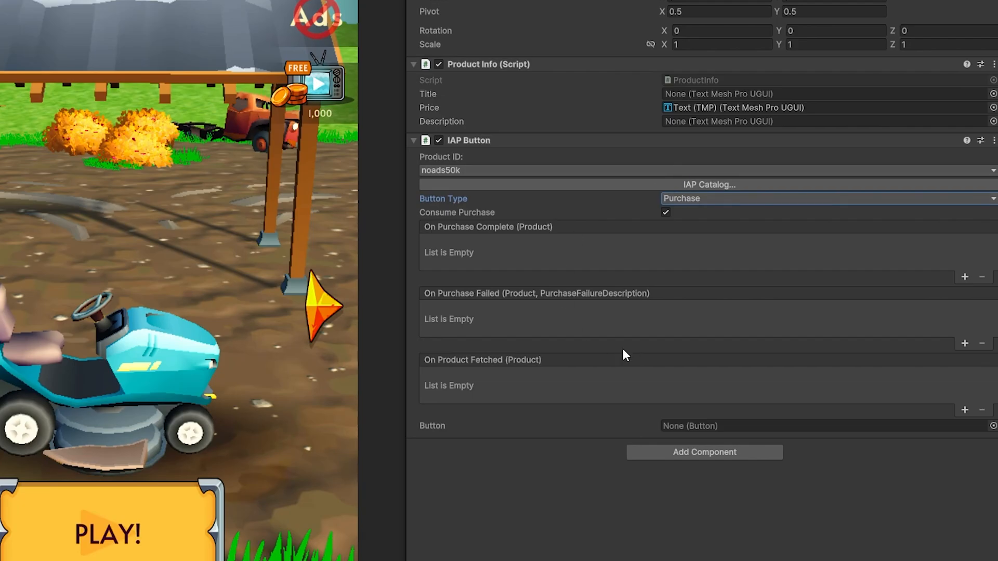
mouse_move(625, 344)
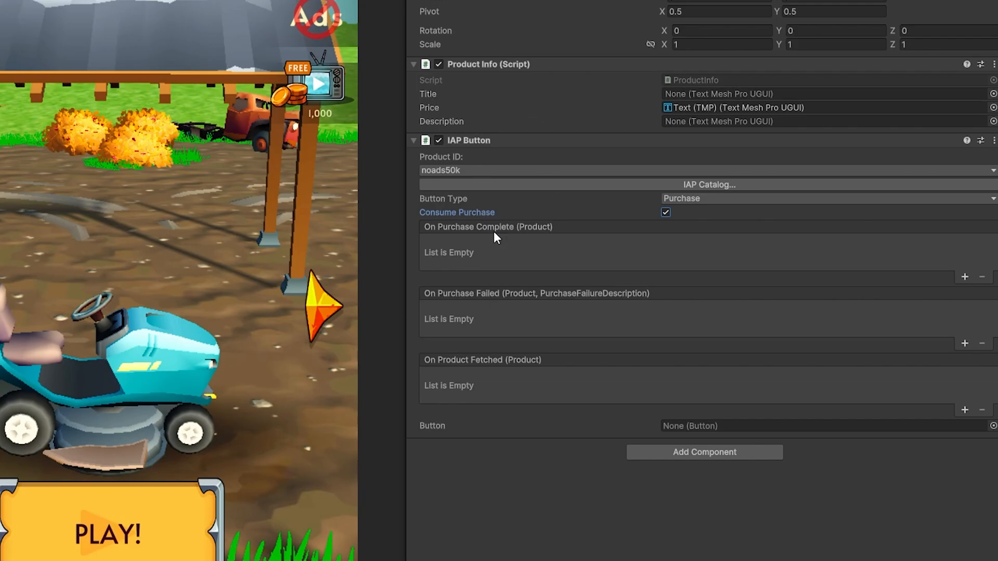
mouse_move(507, 209)
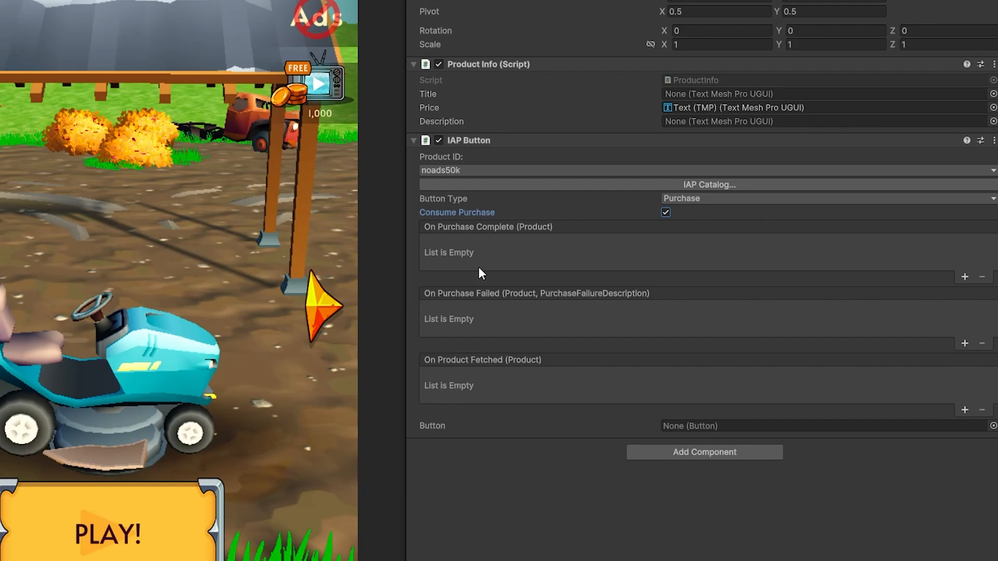
mouse_move(486, 258)
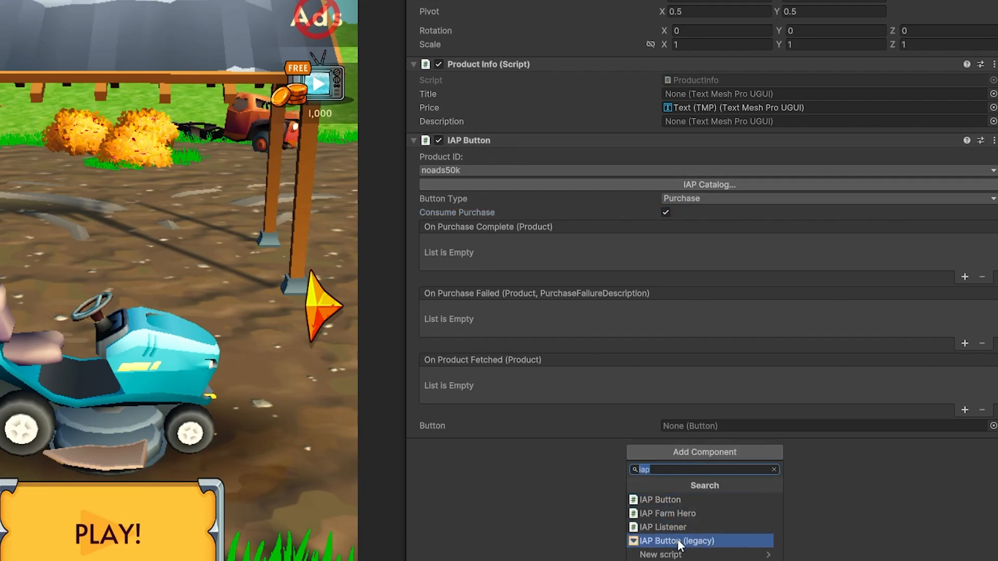
click(676, 541)
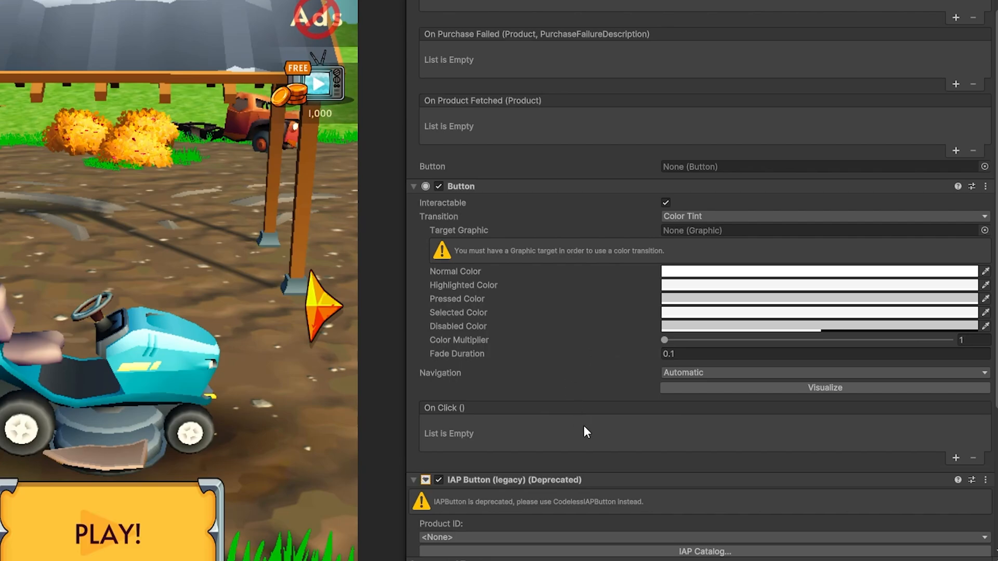
mouse_move(480, 198)
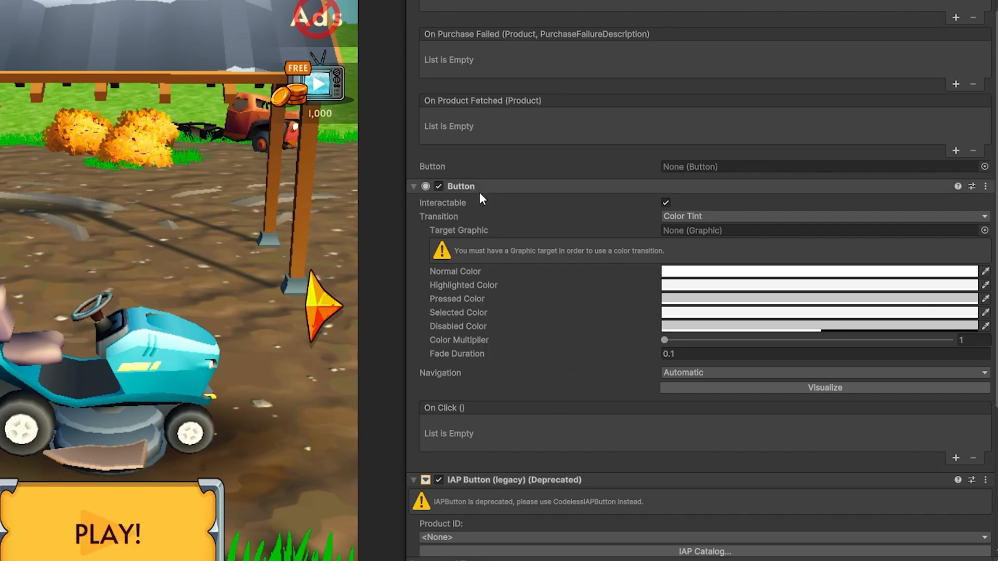
scroll(down, 3)
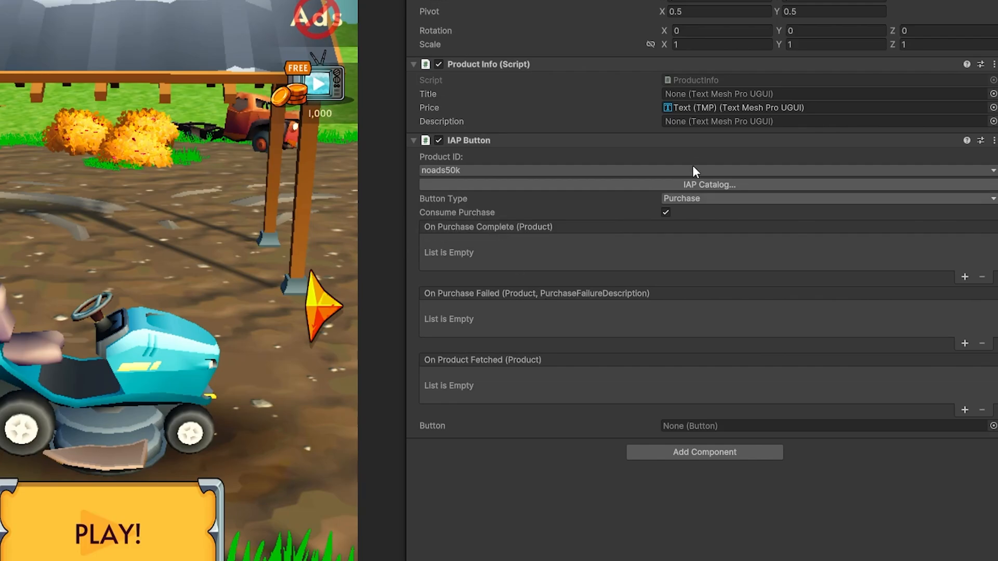
mouse_move(479, 243)
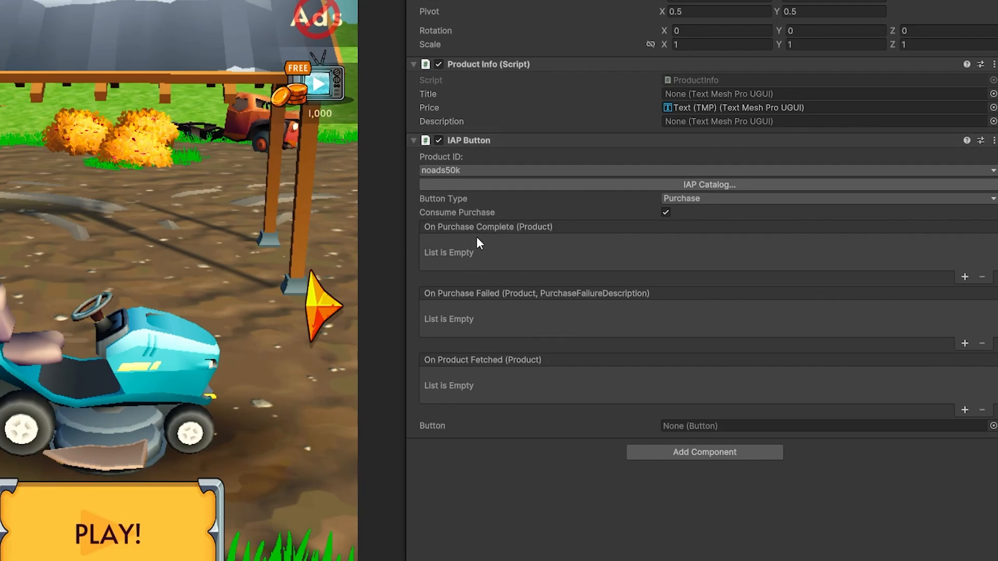
mouse_move(519, 247)
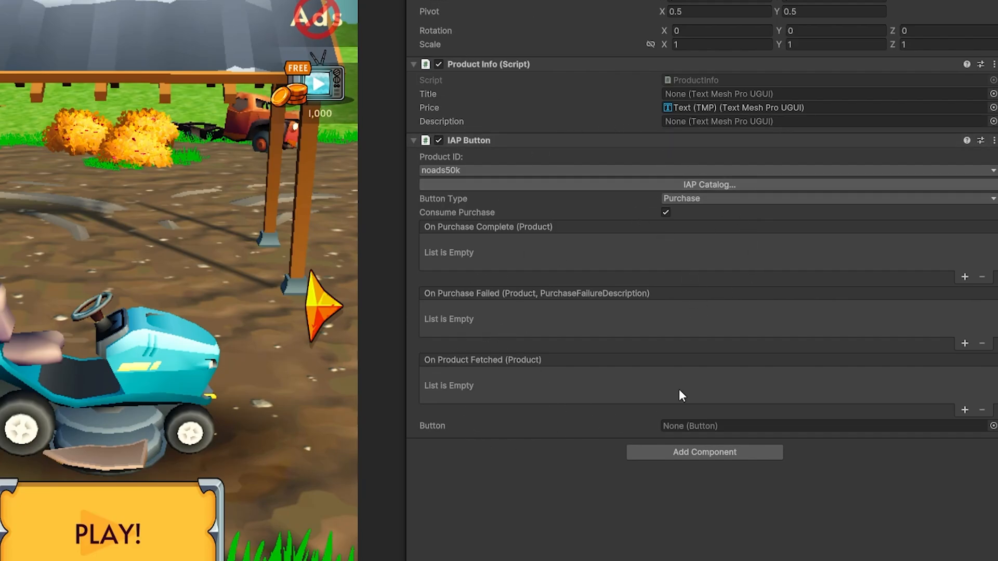
mouse_move(474, 248)
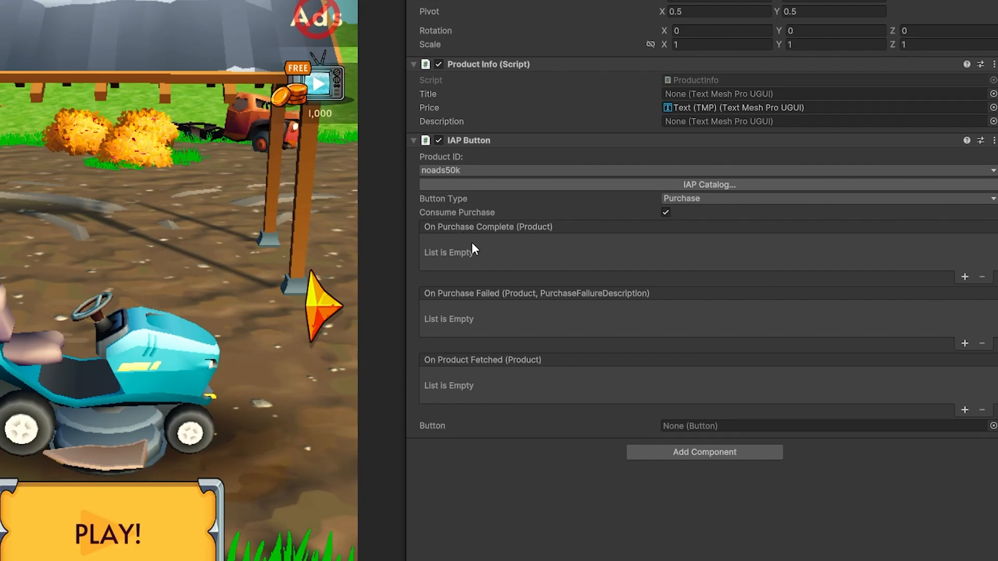
mouse_move(468, 218)
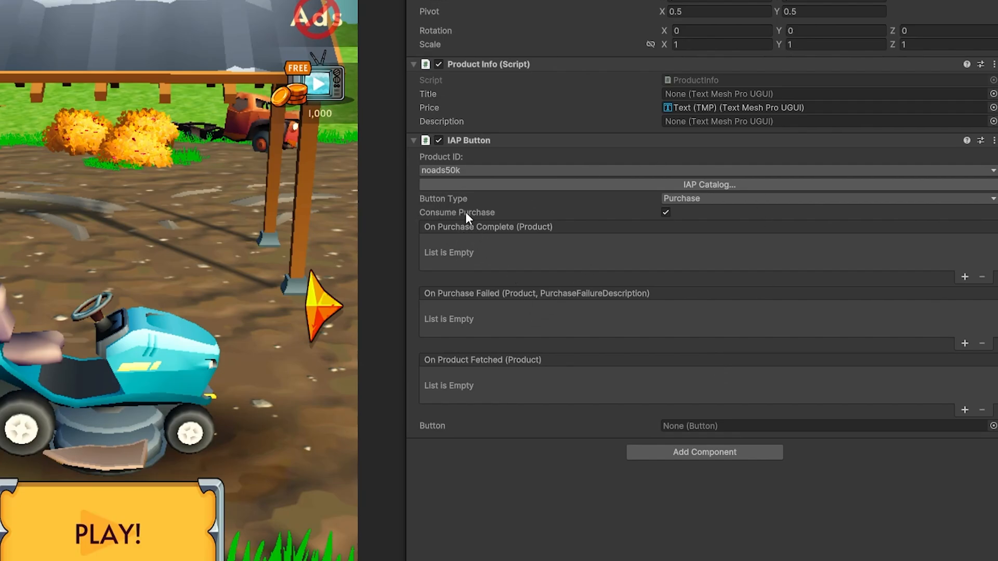
mouse_move(577, 259)
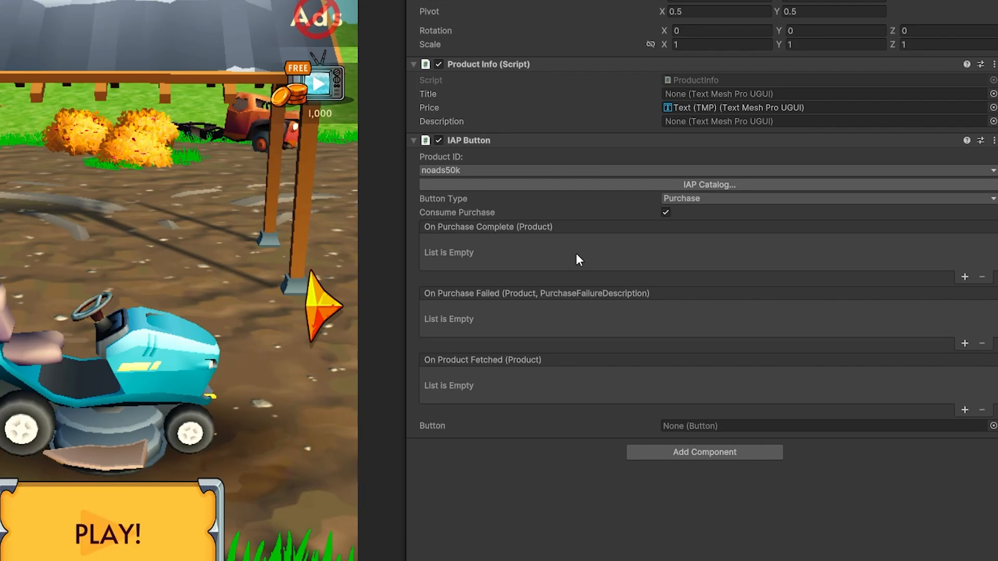
mouse_move(569, 256)
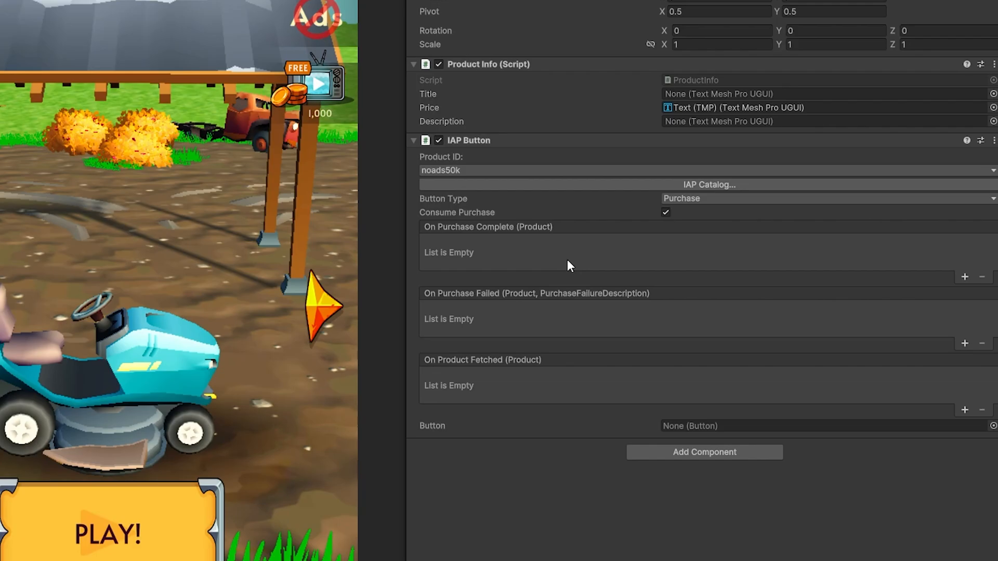
mouse_move(525, 280)
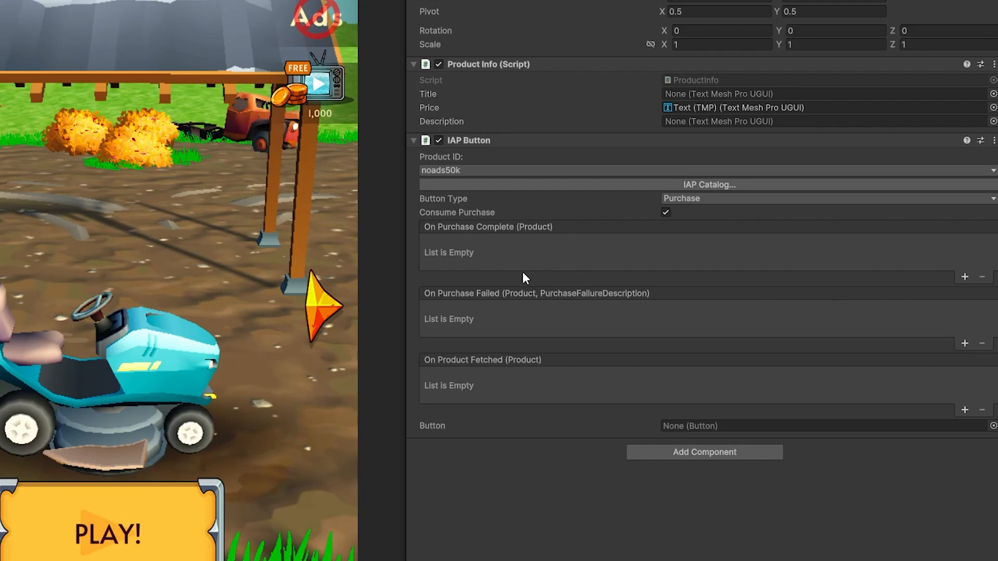
mouse_move(680, 265)
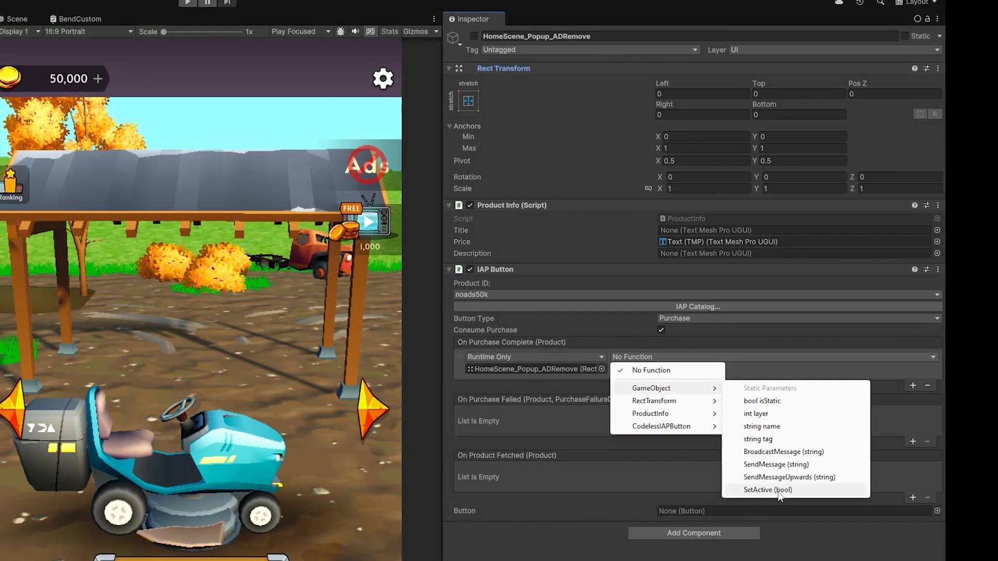
Step: Make On Purchase Complete call GameObject.SetActive (false) on Popup_ADRemove
click(767, 490)
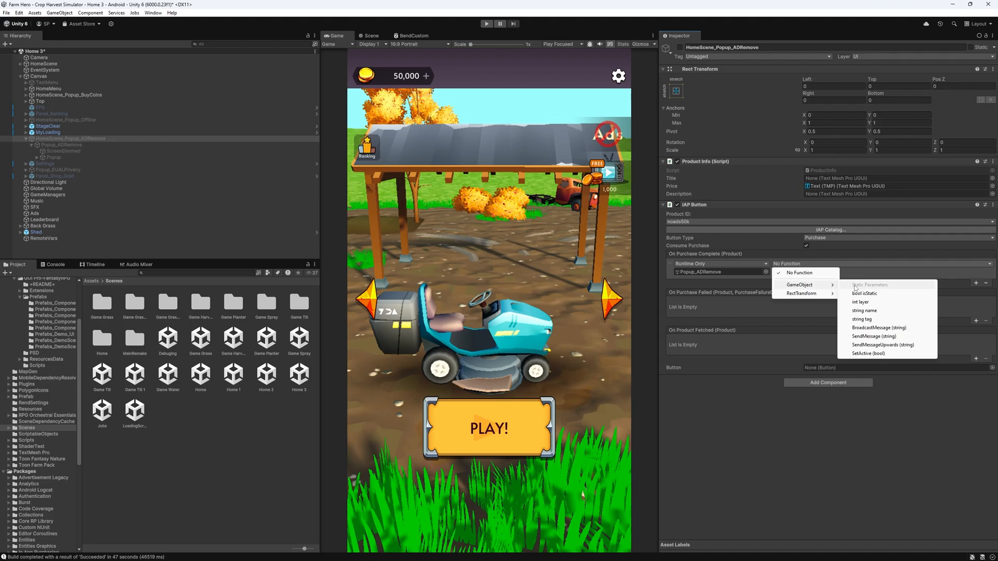
click(867, 353)
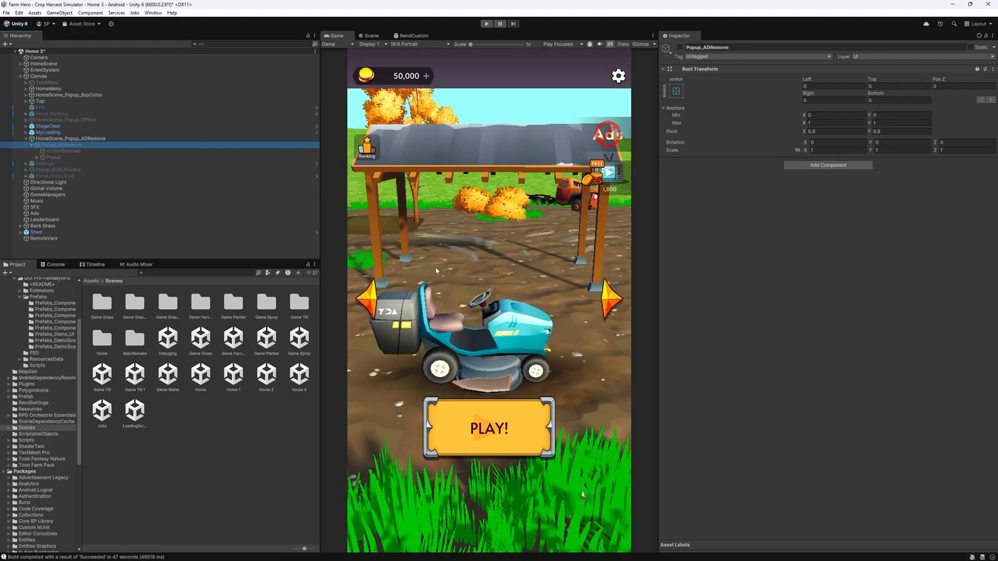
click(70, 138)
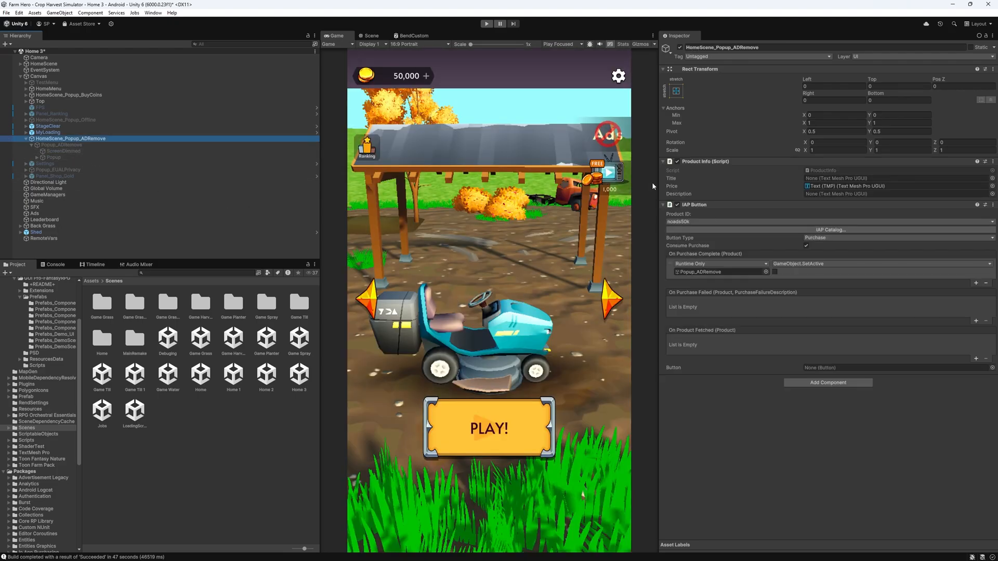
mouse_move(748, 206)
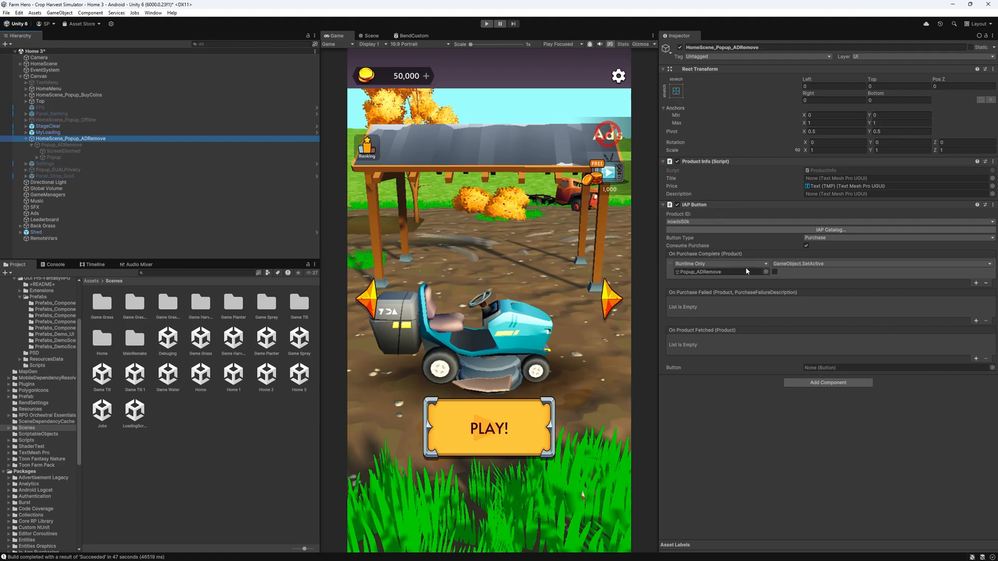
mouse_move(691, 248)
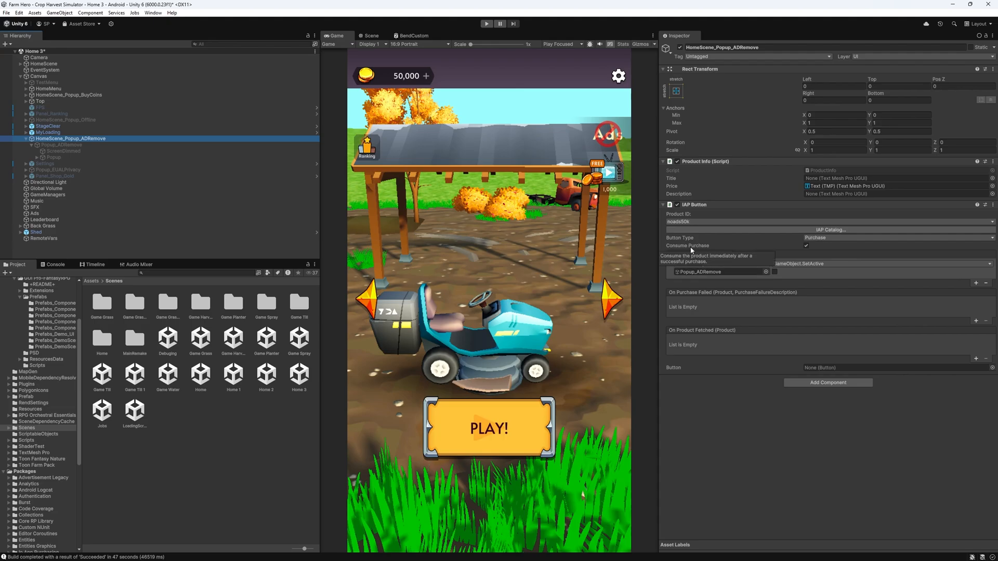
mouse_move(437, 218)
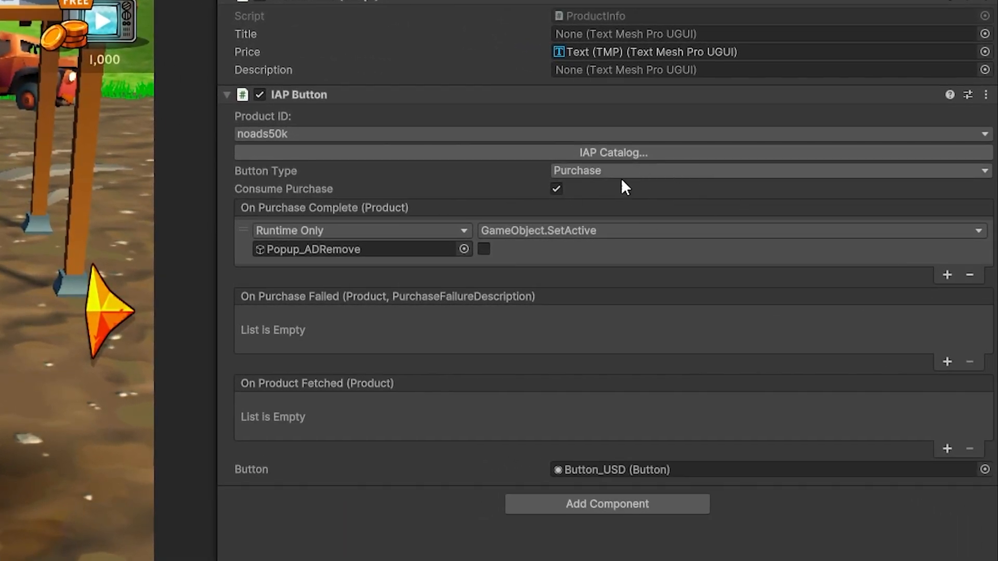
mouse_move(283, 247)
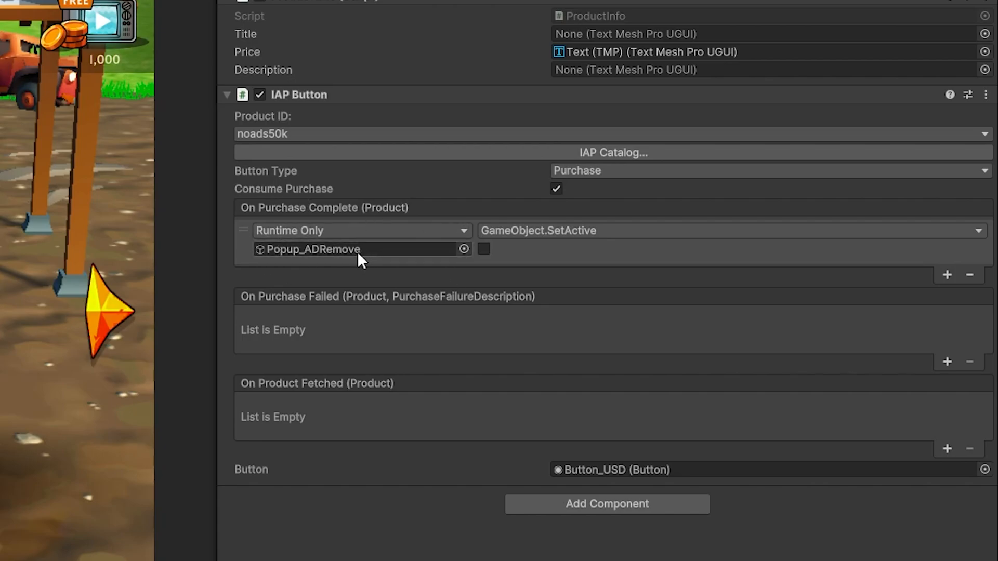
mouse_move(266, 289)
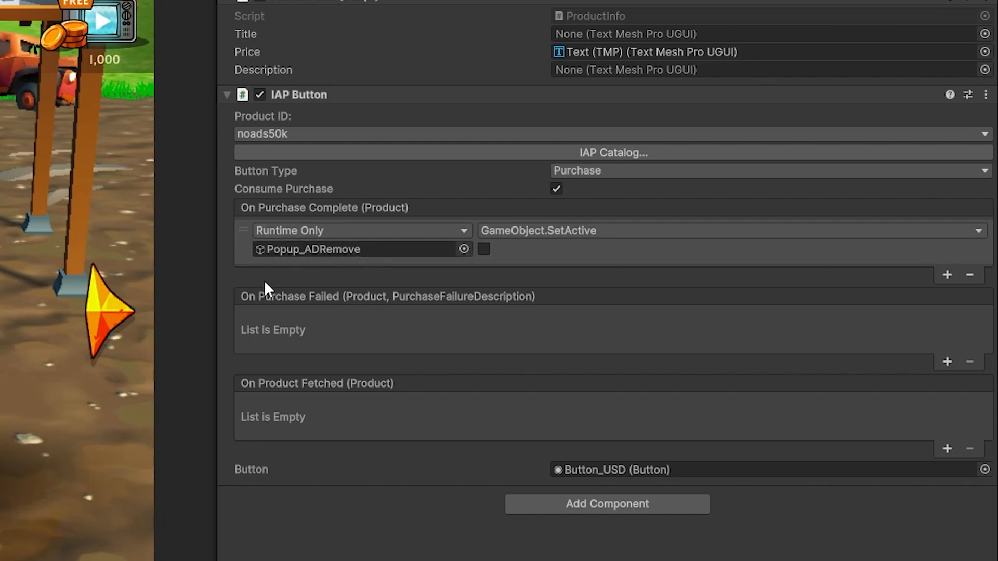
mouse_move(340, 262)
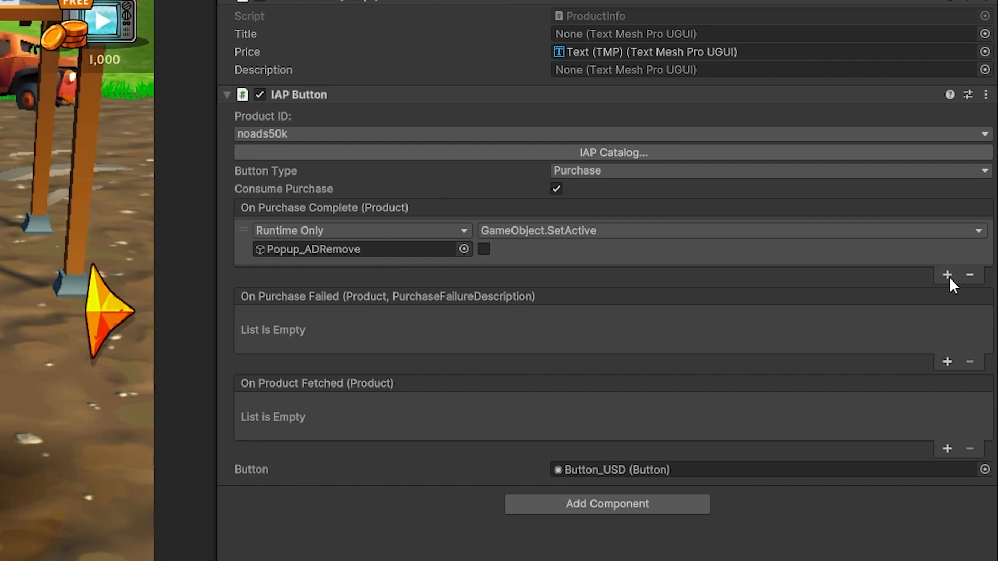
Step: Add a second On Purchase Complete action calling UnityAdController.NoAds on the Ads object
click(946, 275)
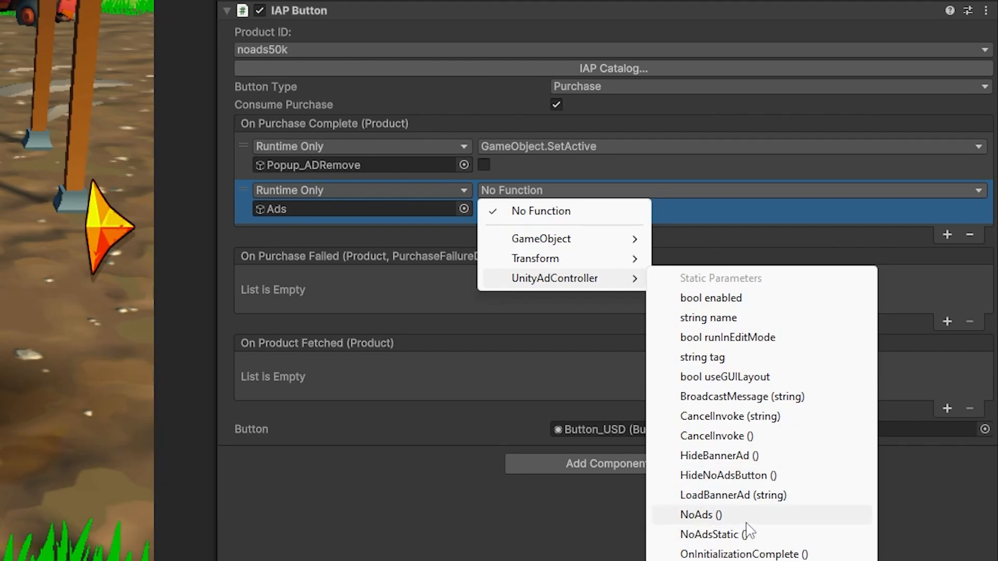
click(701, 515)
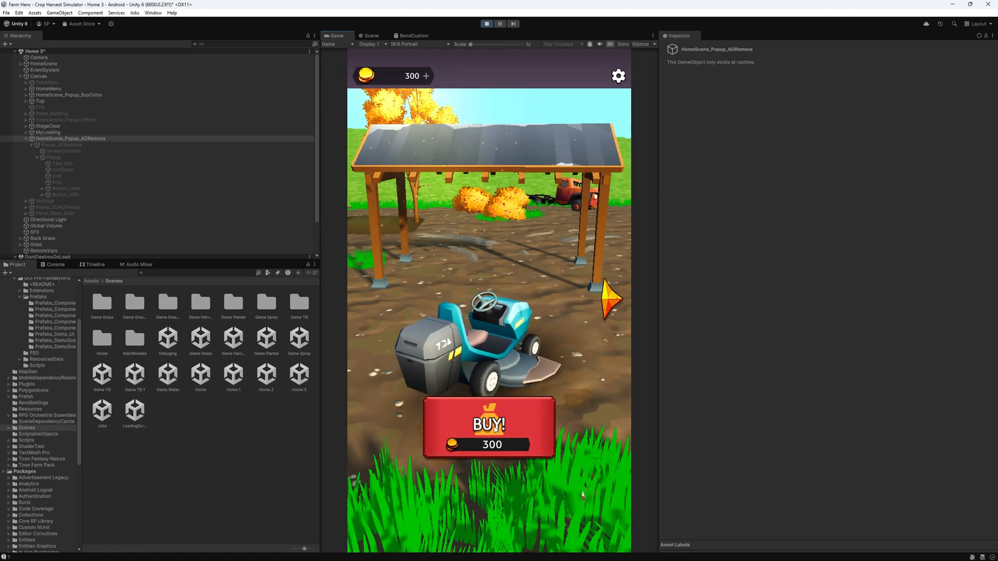
Step: In Play mode, test-buy USD 1.99 ad removal, then exit Play mode
click(488, 424)
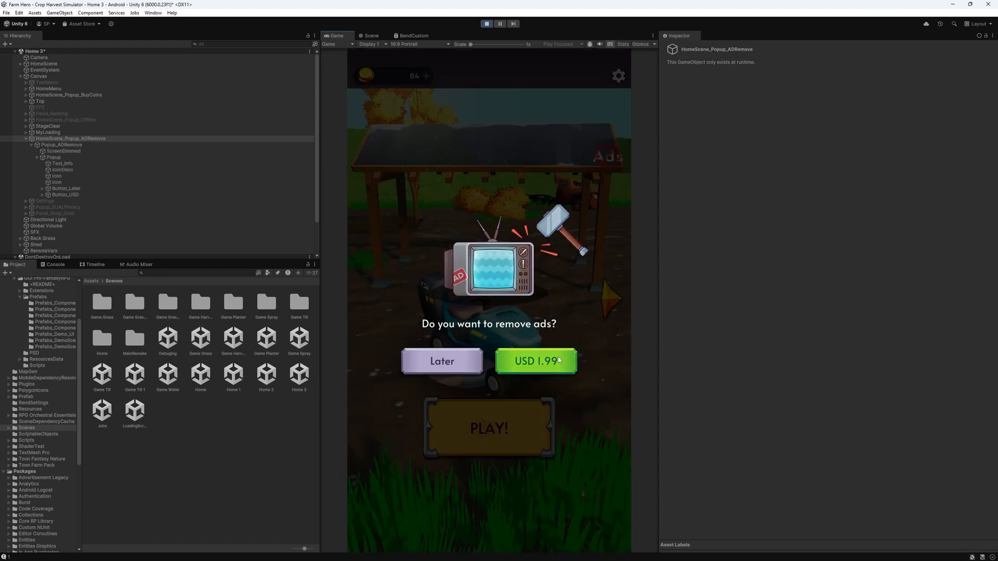
click(535, 360)
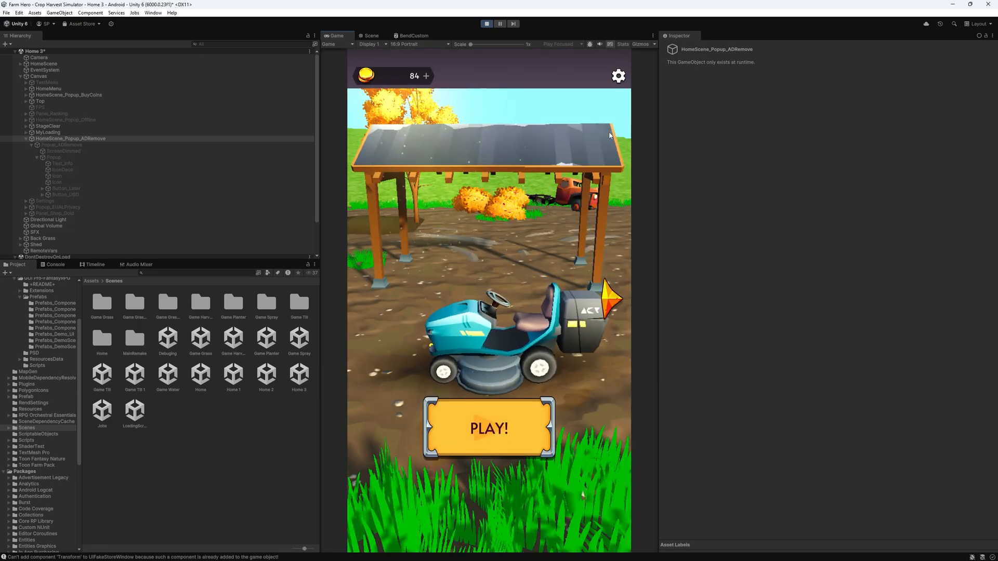
click(488, 428)
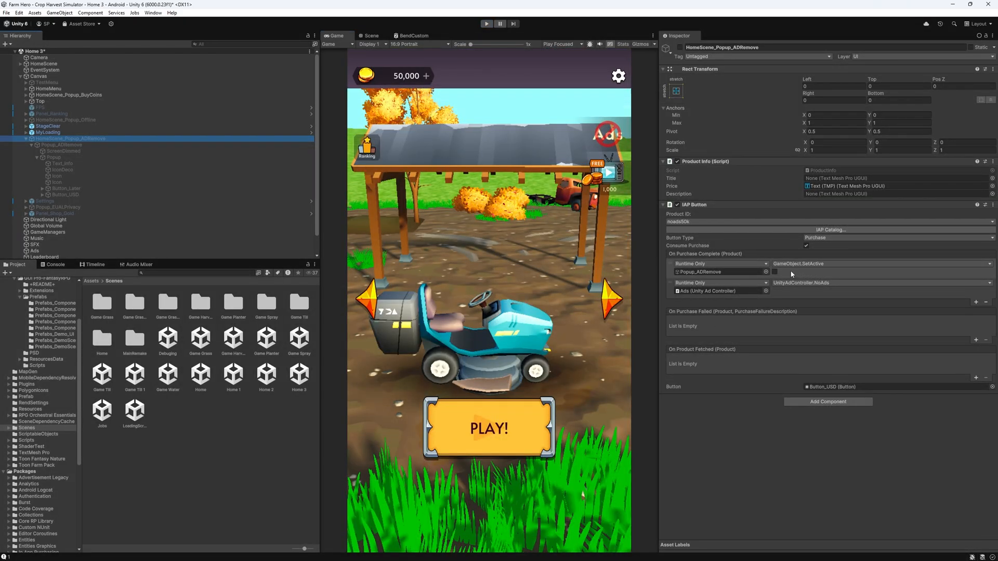
mouse_move(776, 282)
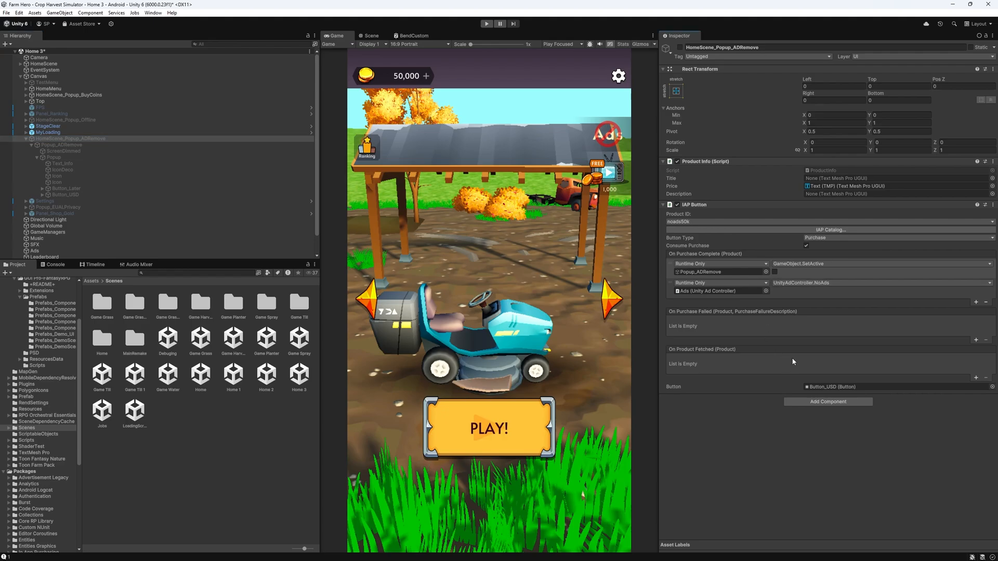
mouse_move(811, 284)
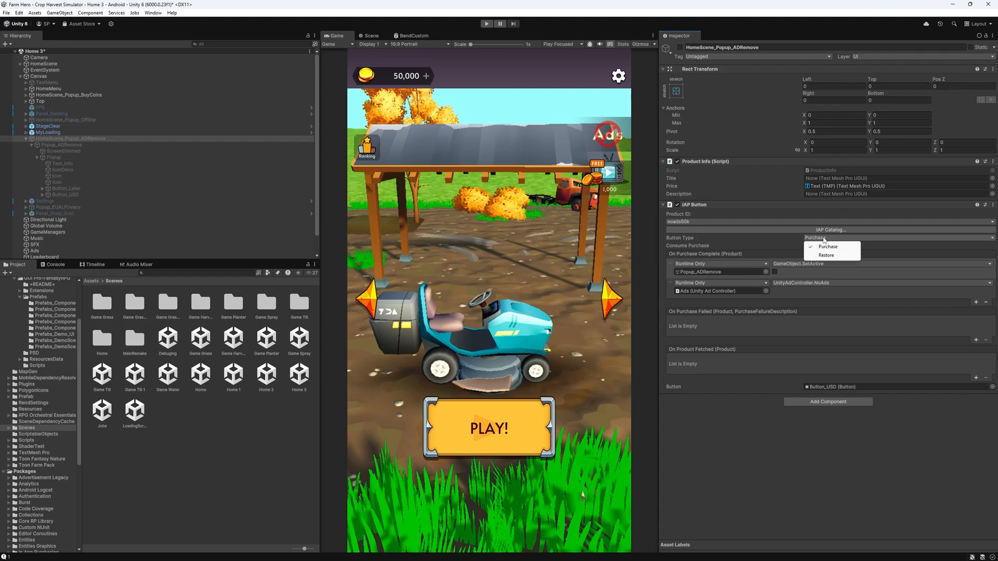
Step: Create an empty IAP object and give it an IAP Listener component
click(827, 247)
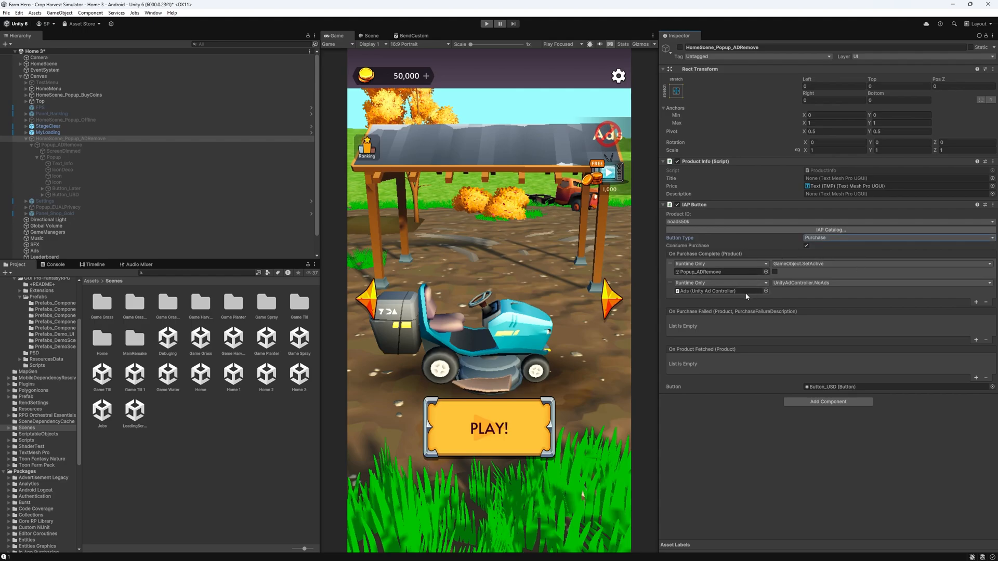
mouse_move(689, 297)
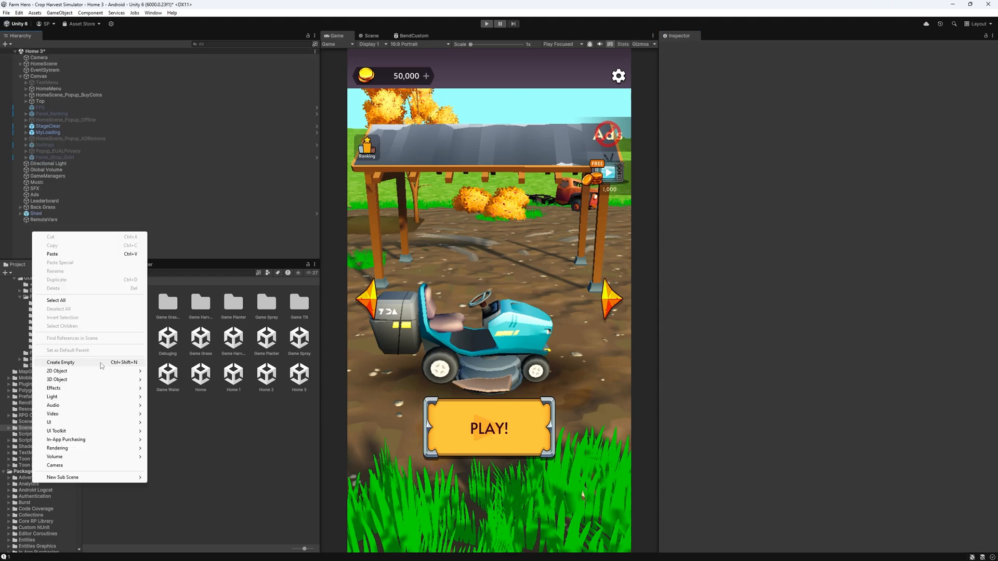
click(61, 362)
text(IAP)
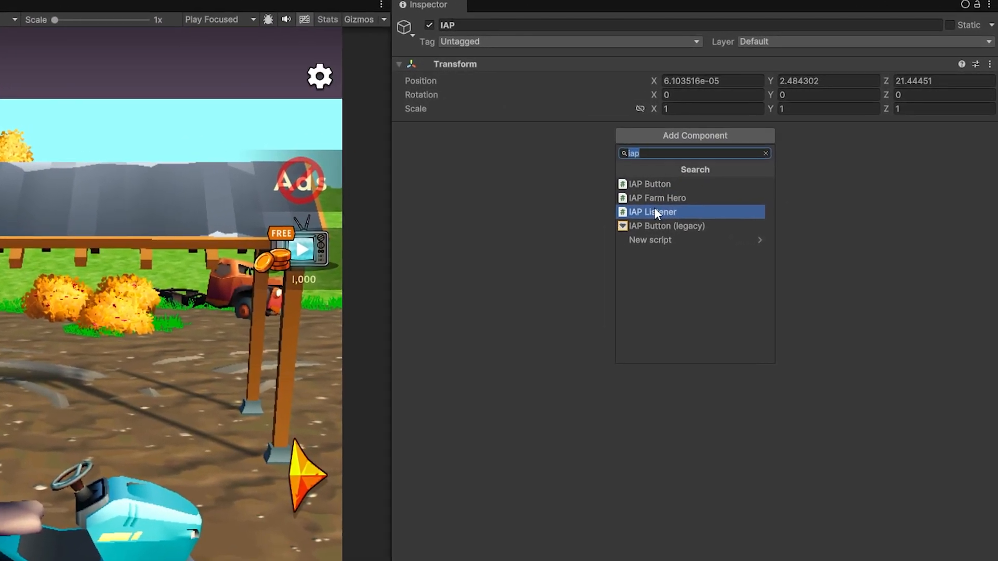
click(652, 212)
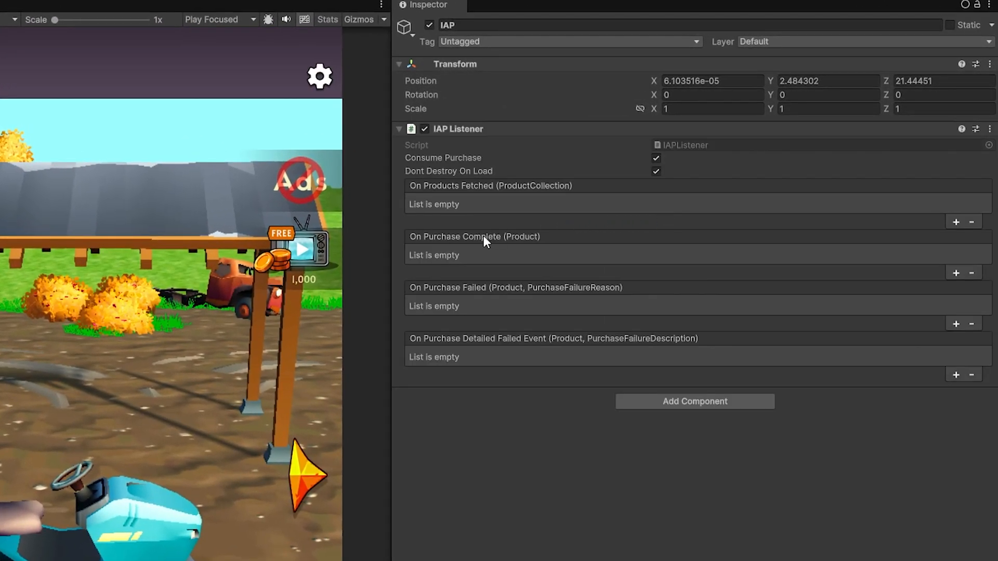
mouse_move(450, 272)
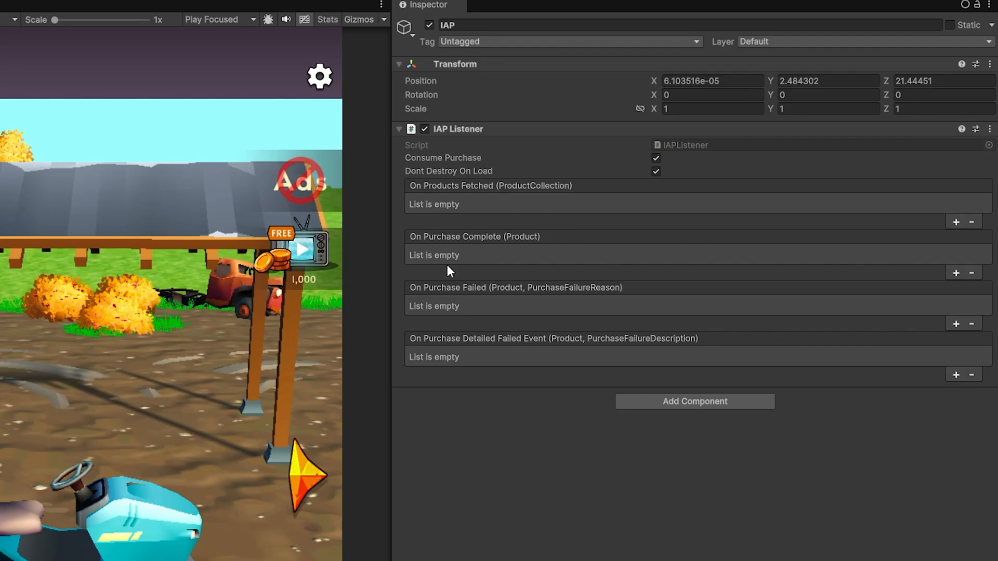
mouse_move(458, 266)
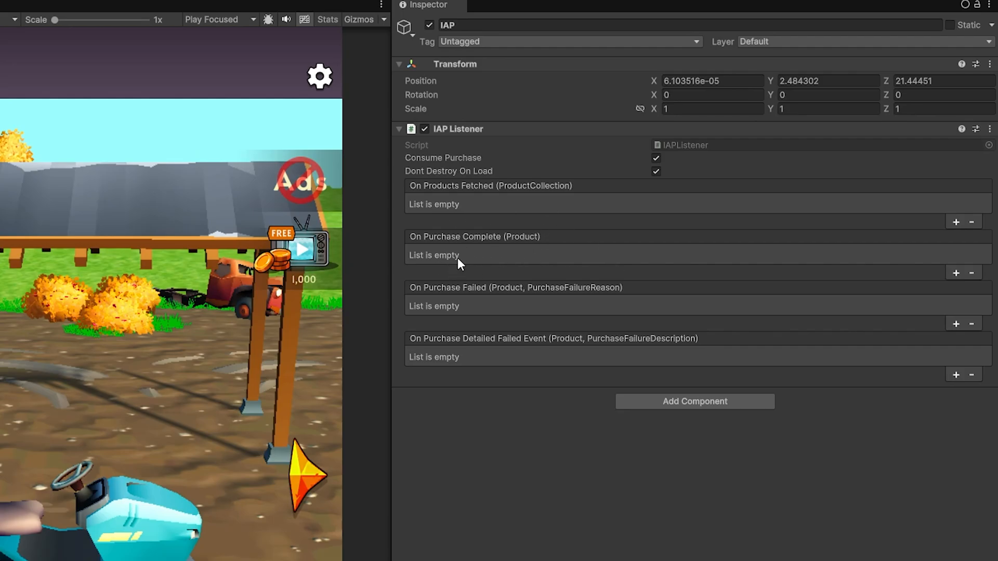
click(655, 158)
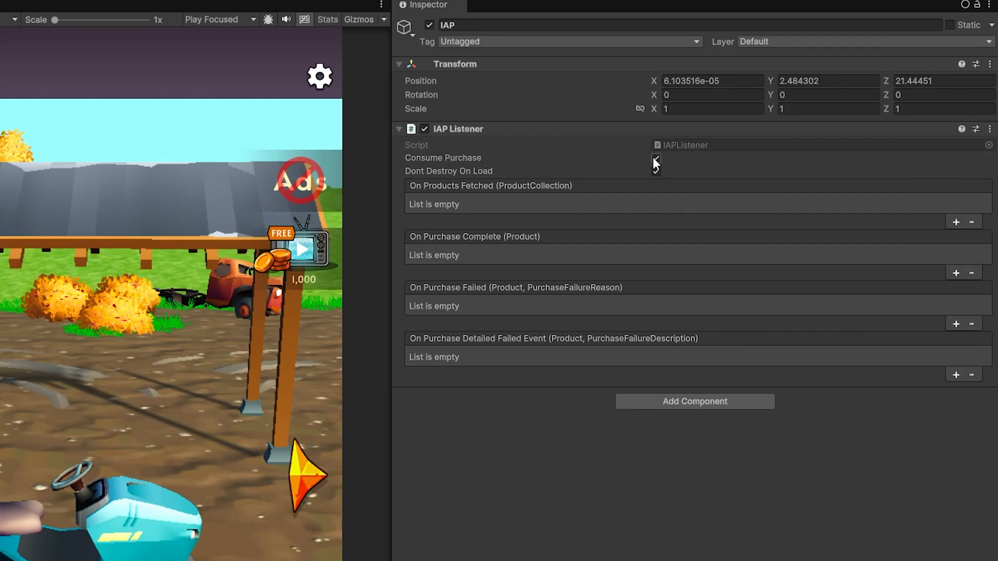
click(655, 157)
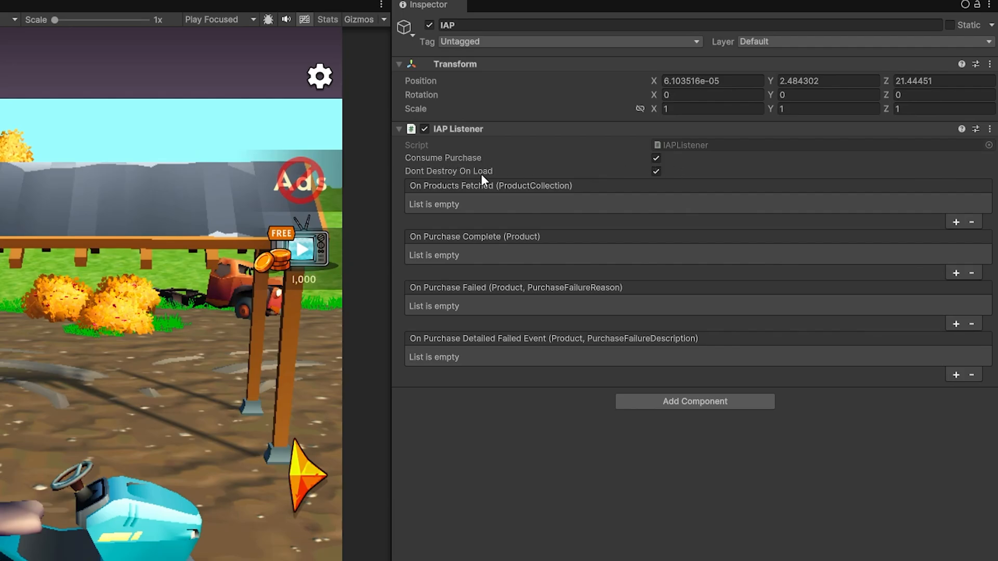
mouse_move(462, 173)
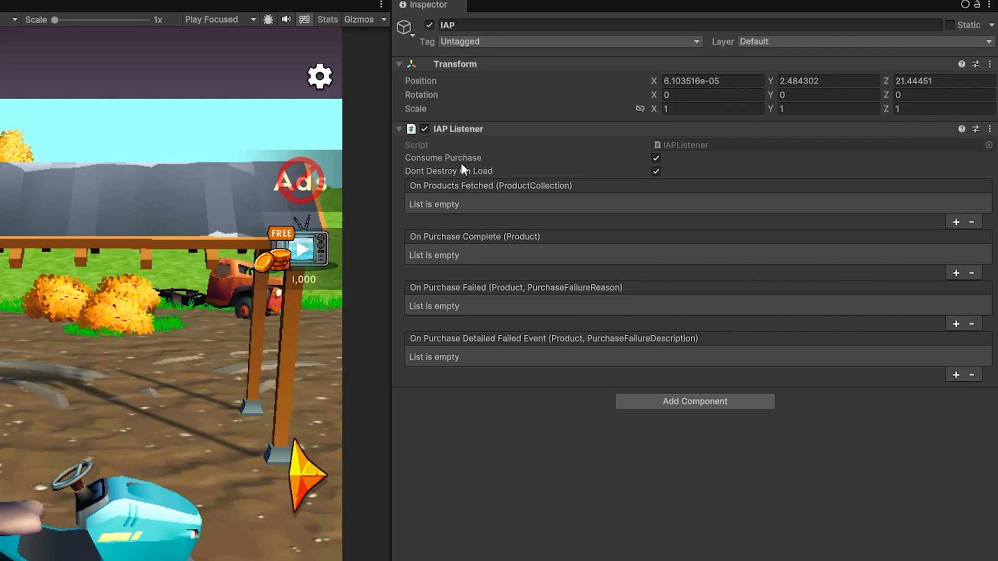
mouse_move(487, 253)
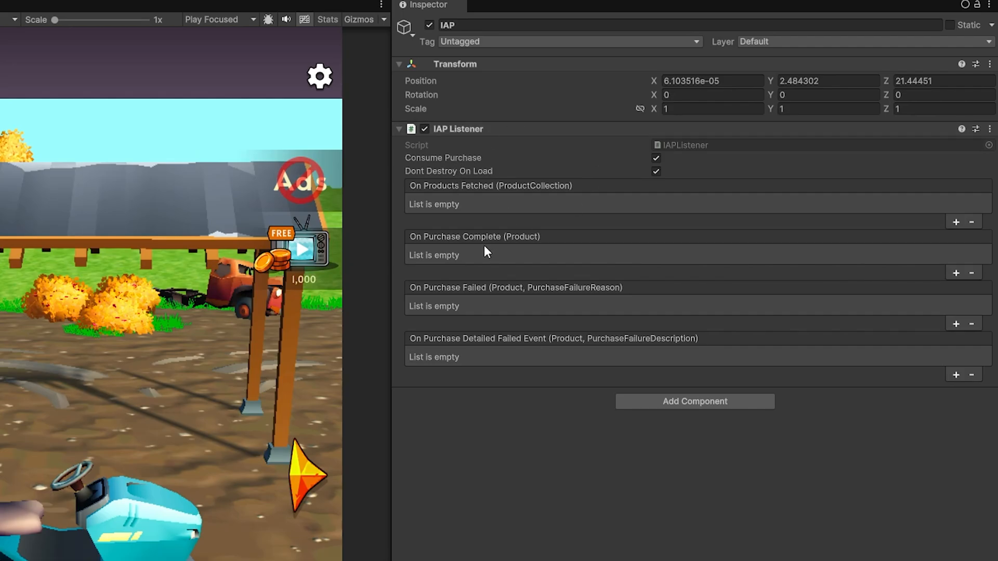
mouse_move(448, 266)
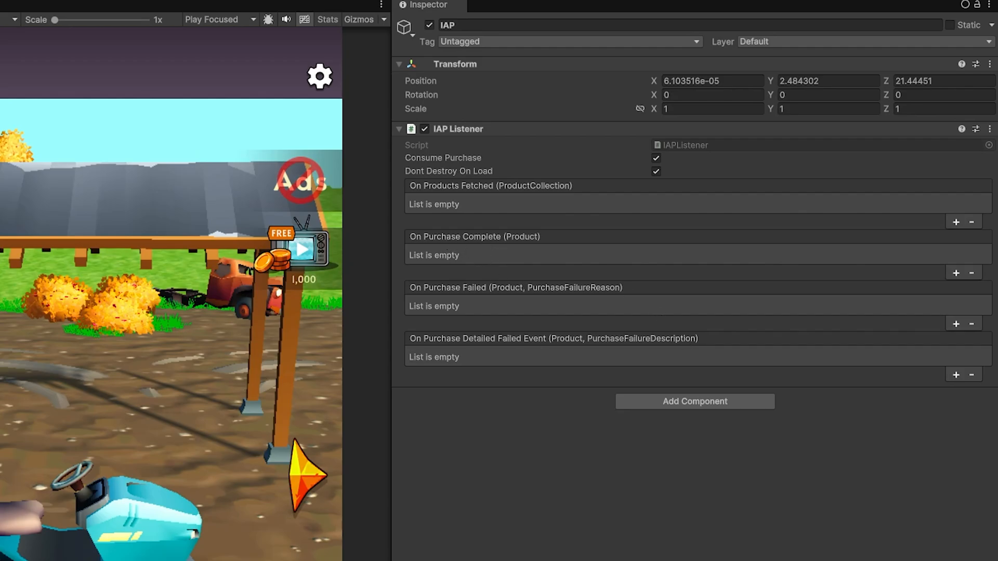
mouse_move(519, 249)
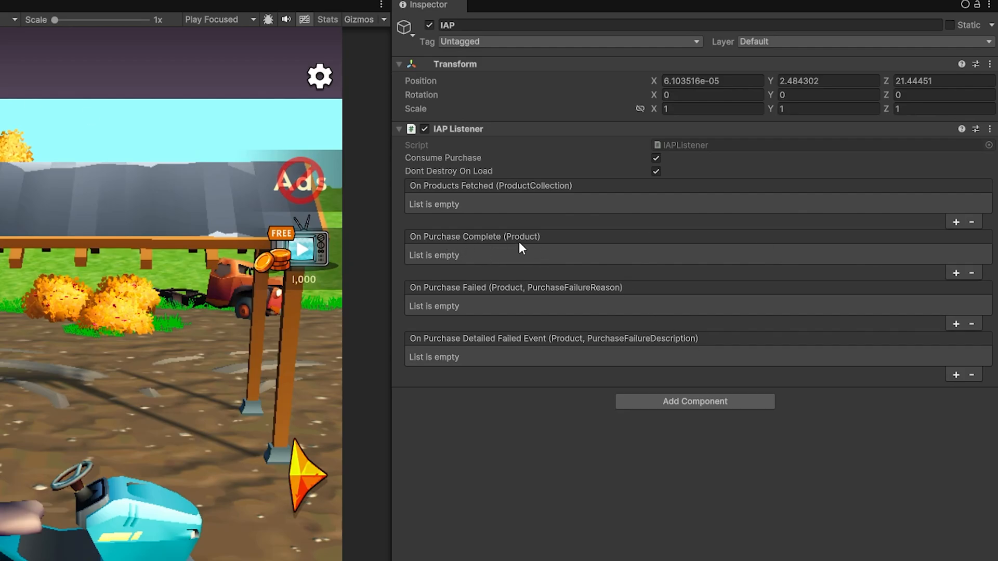
mouse_move(531, 261)
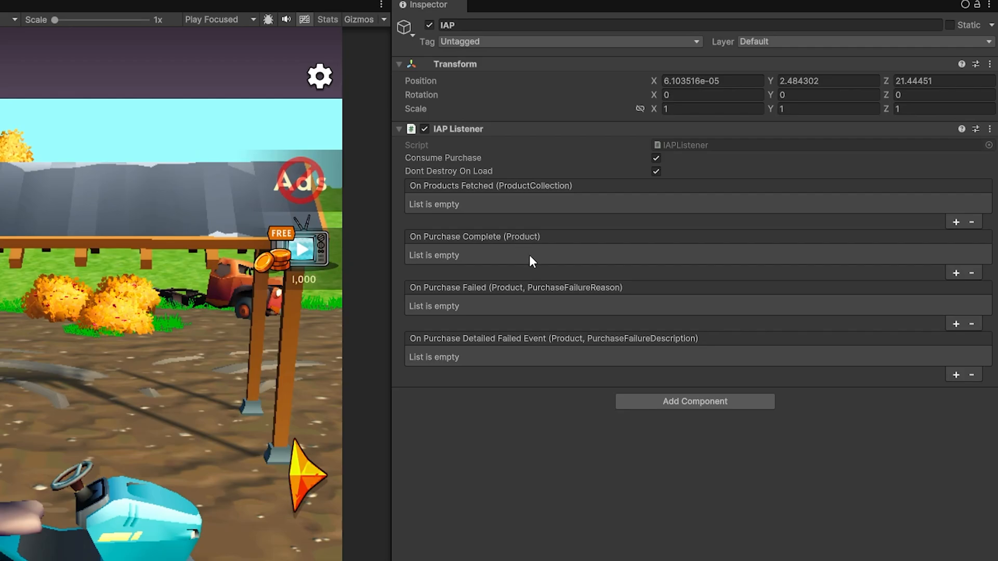
Step: Add the IAP Farm Hero script and route On Purchase Complete to IAPFarmHero.Purchased
click(694, 401)
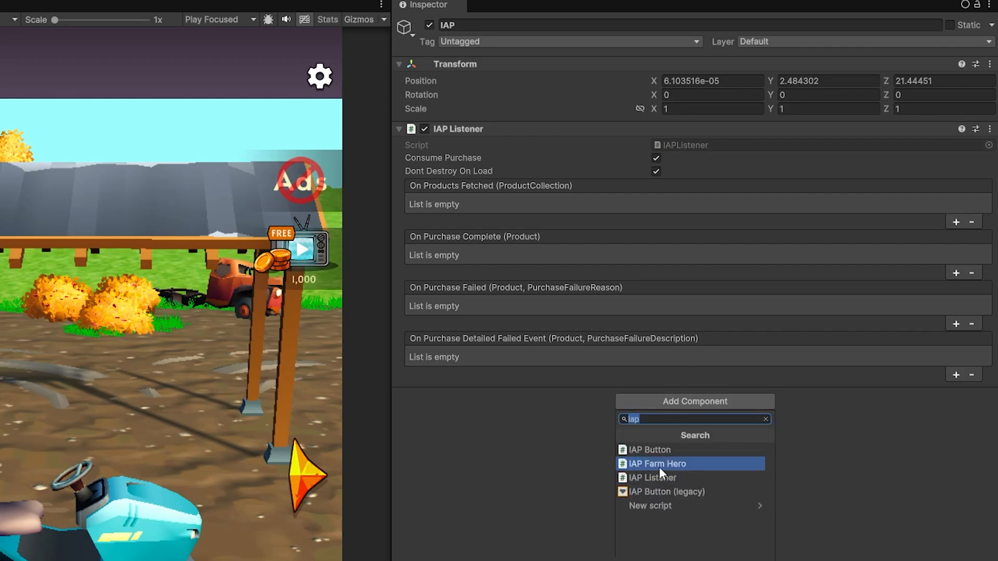
click(657, 464)
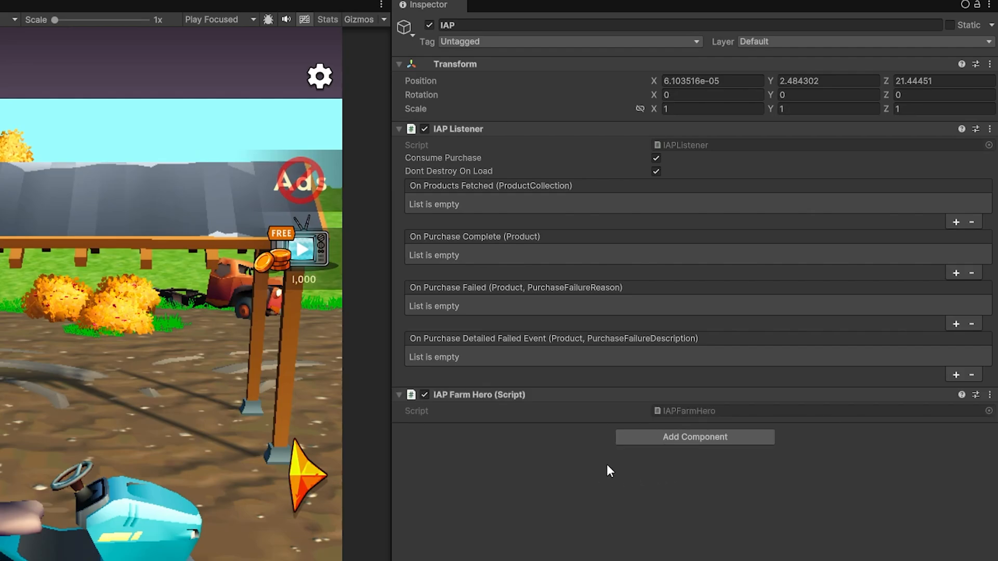
click(956, 221)
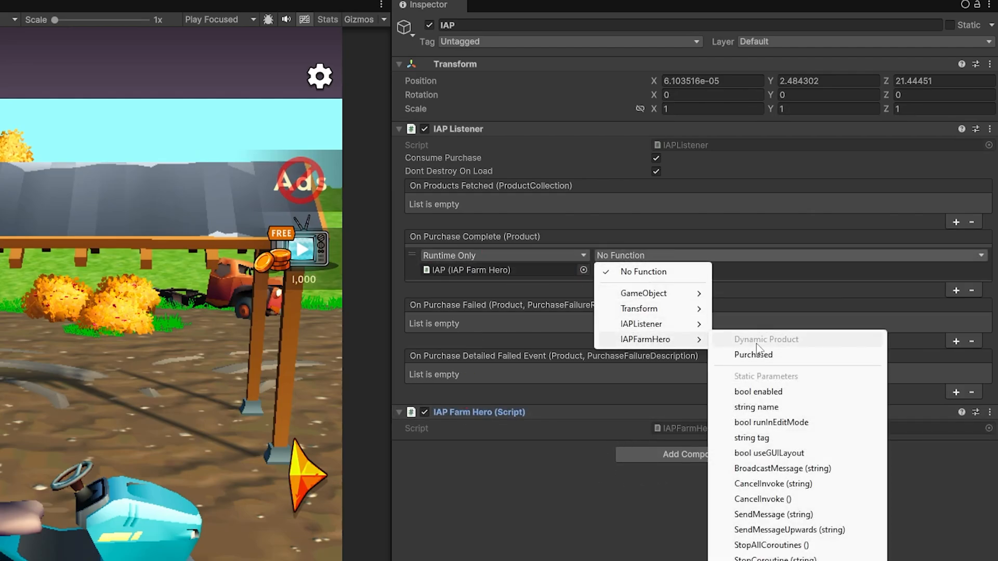
click(754, 355)
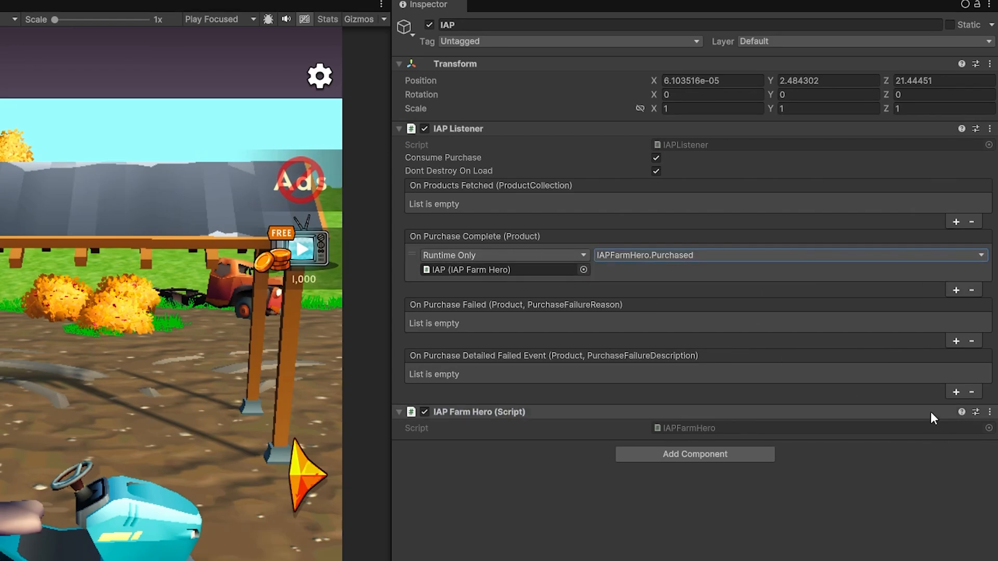
click(990, 412)
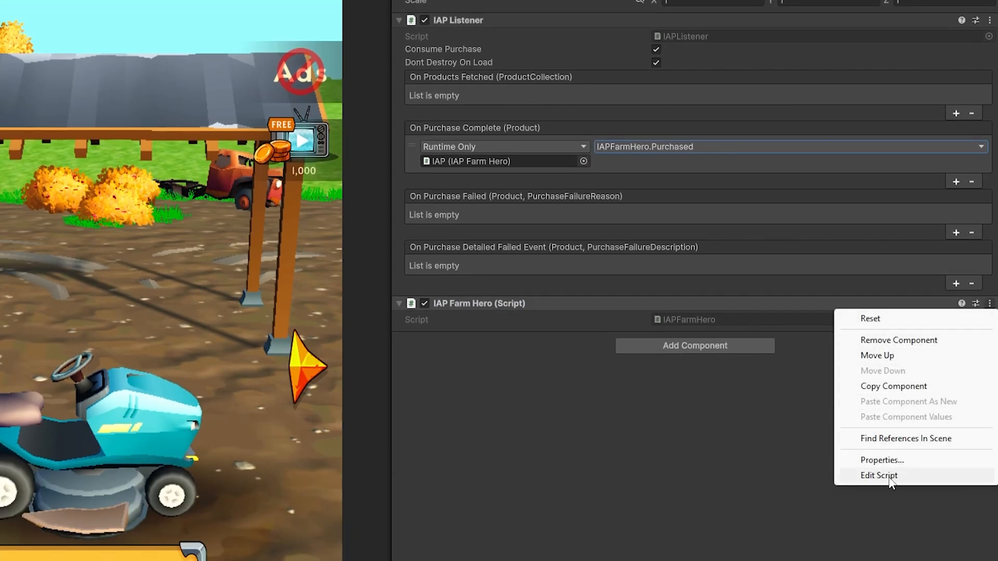
Step: Open IAPFarmHero.cs and check Purchased's noads50k and coin100k branches
click(878, 475)
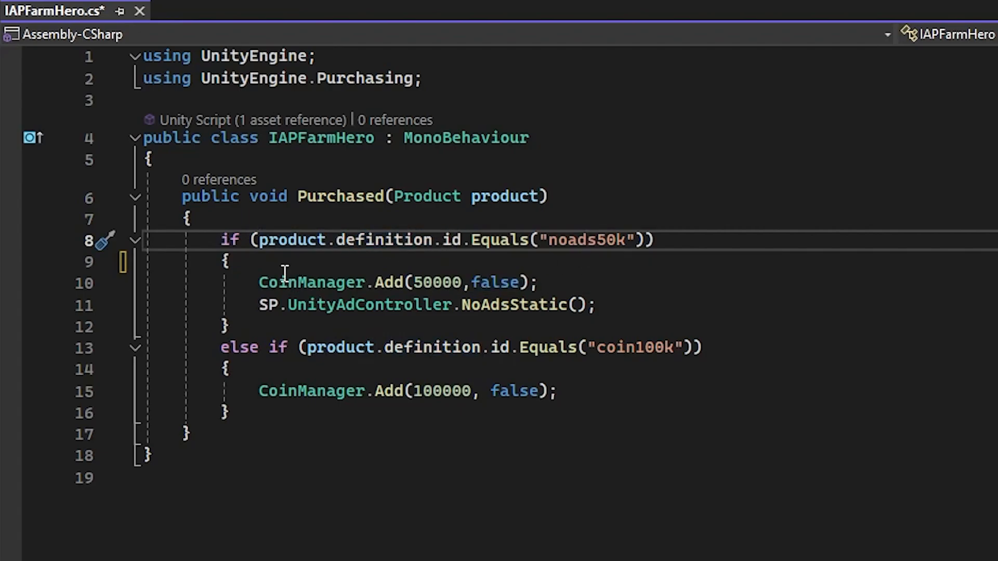
drag(259, 283, 433, 305)
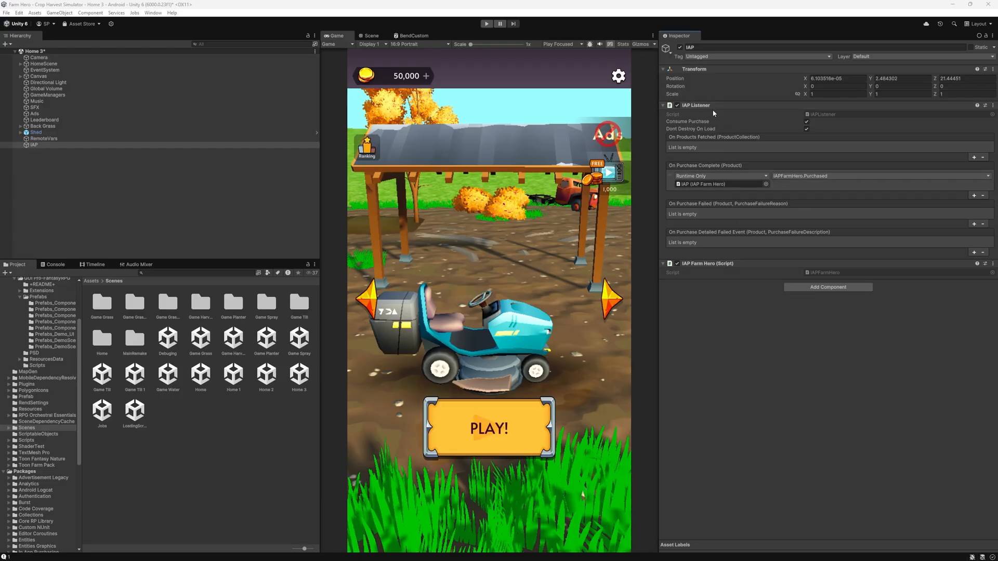
mouse_move(792, 232)
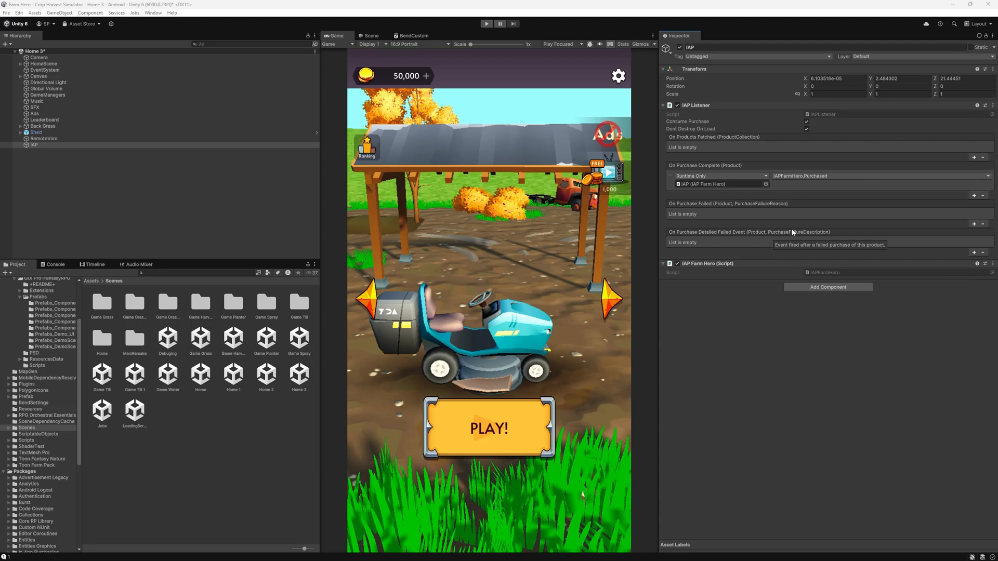
mouse_move(593, 195)
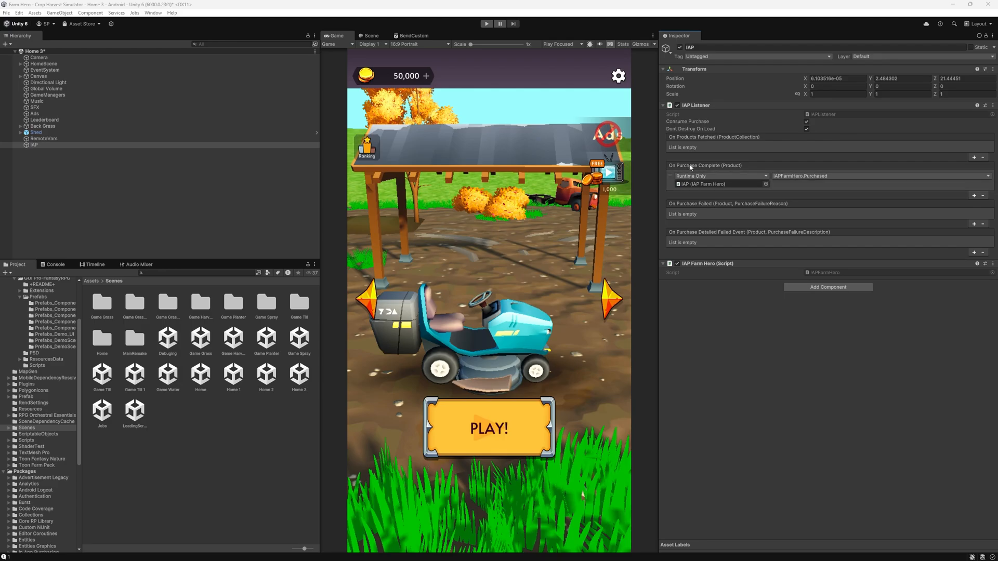
mouse_move(737, 171)
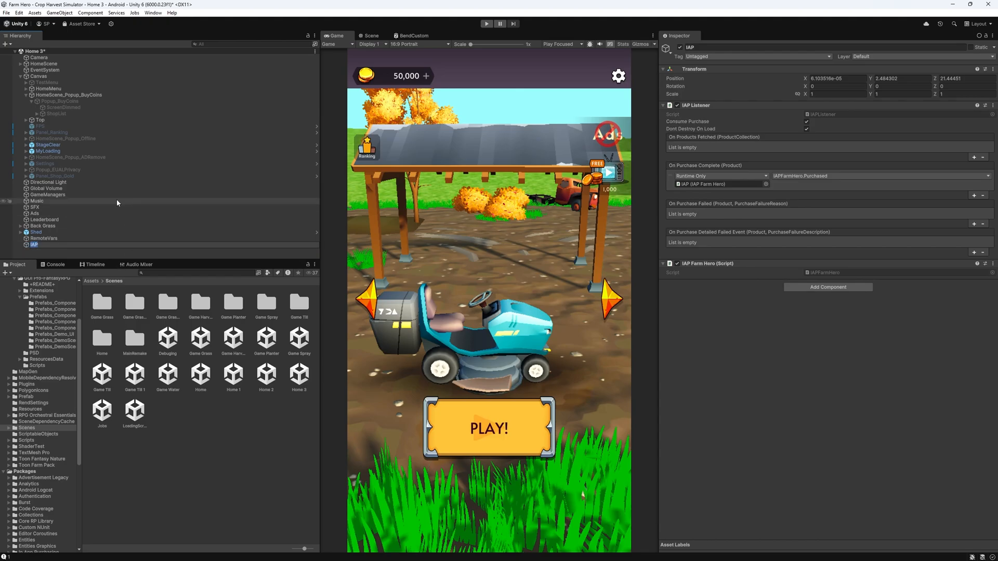
click(134, 408)
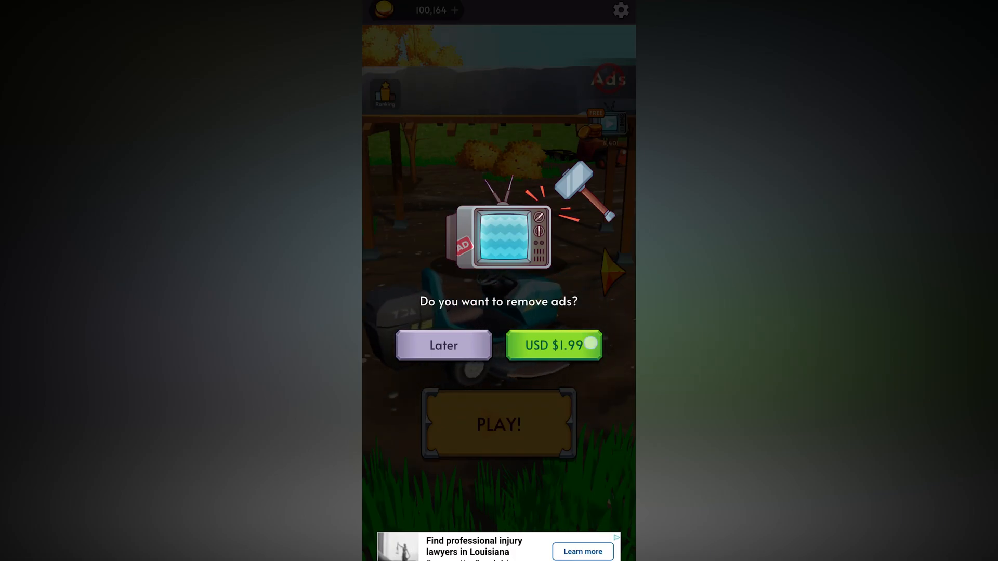
Step: On the phone, buy the USD $1.99 No Ads + 50,000 Coin offer with 1-tap buy
click(553, 345)
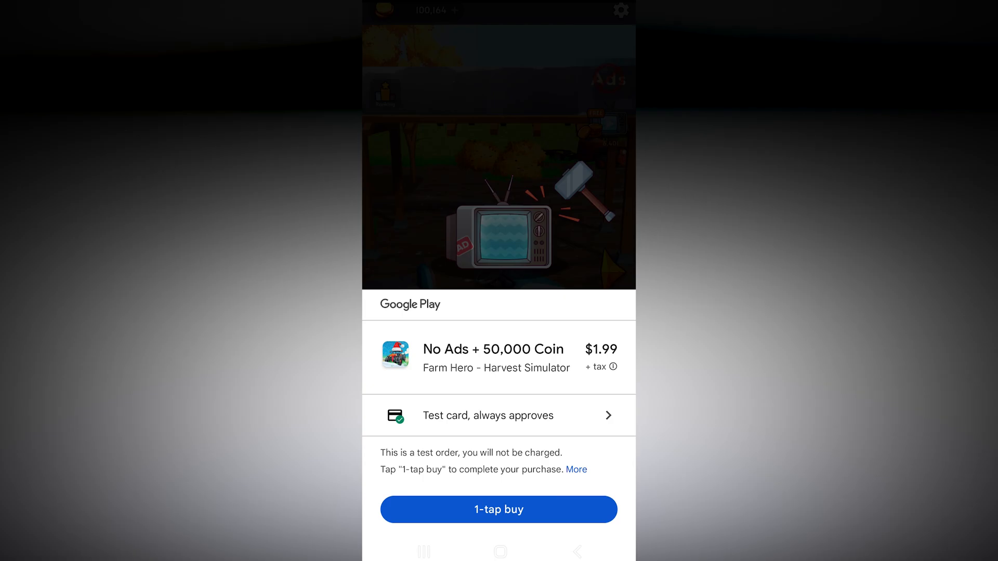
click(498, 509)
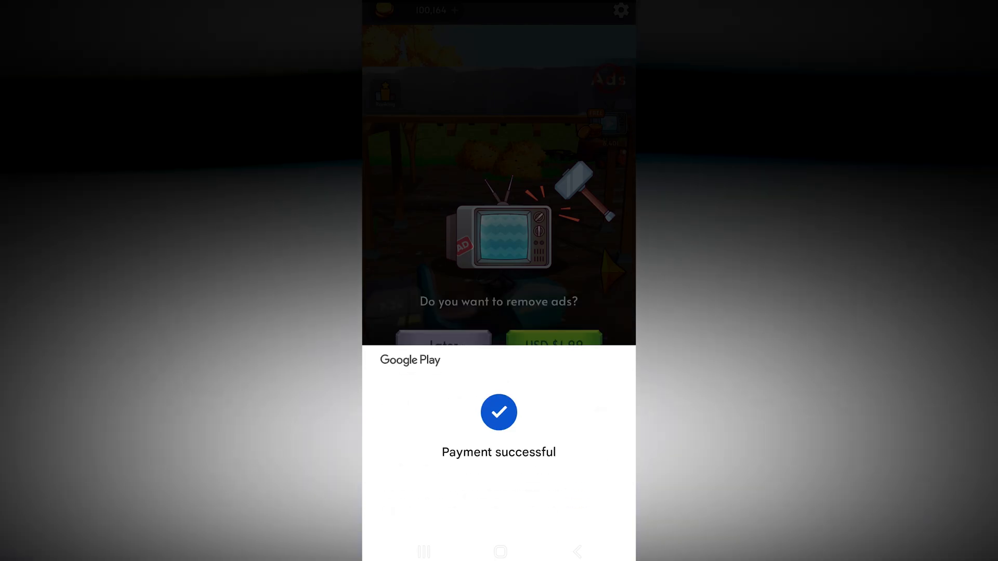